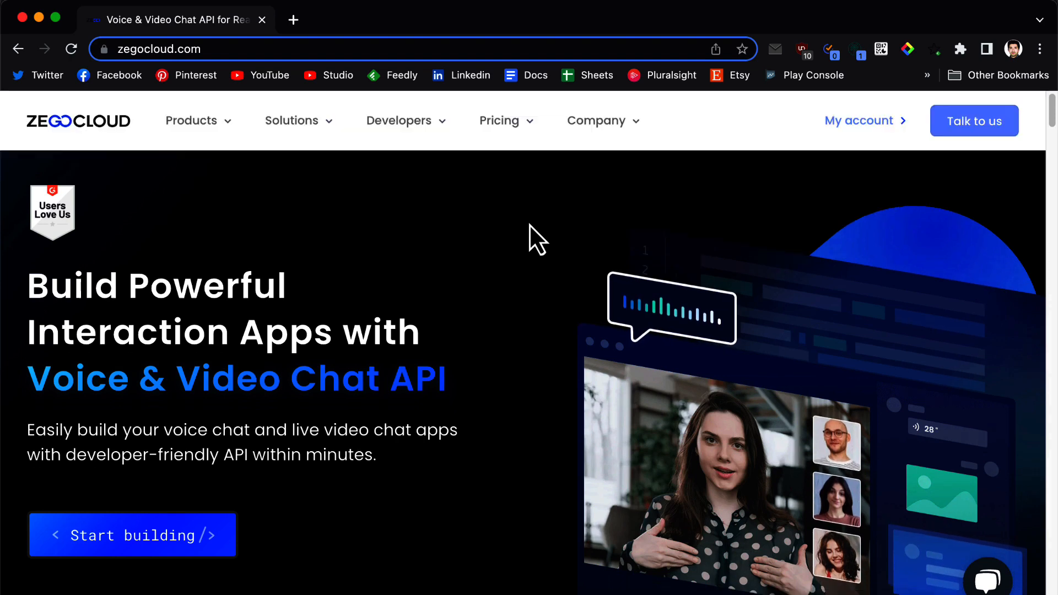
Navigate to the UIKits product page from the ZEGOCLOUD site's Products menu.
left_click(192, 121)
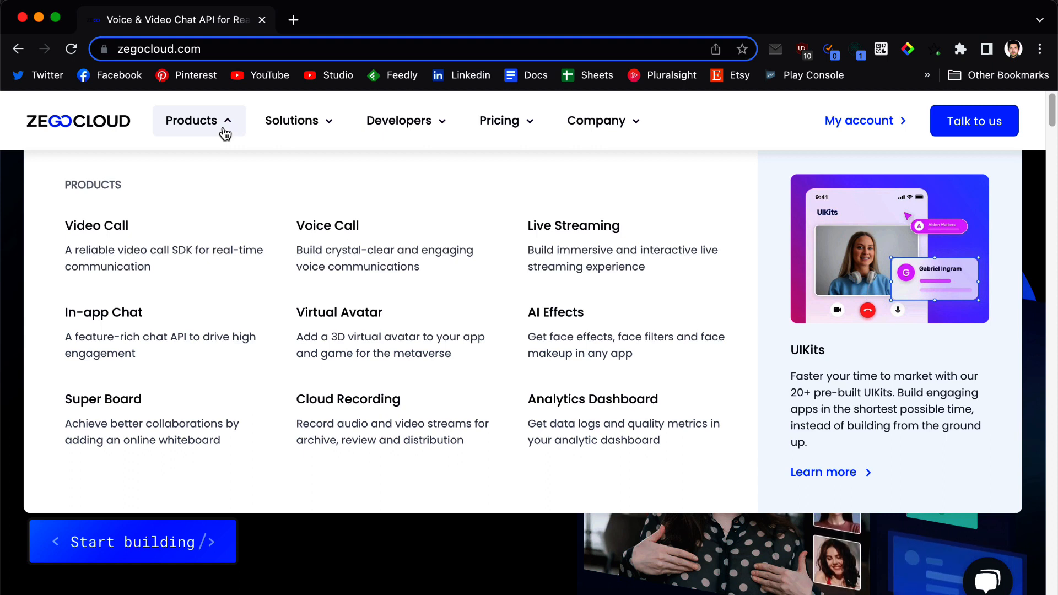
mouse_move(573, 225)
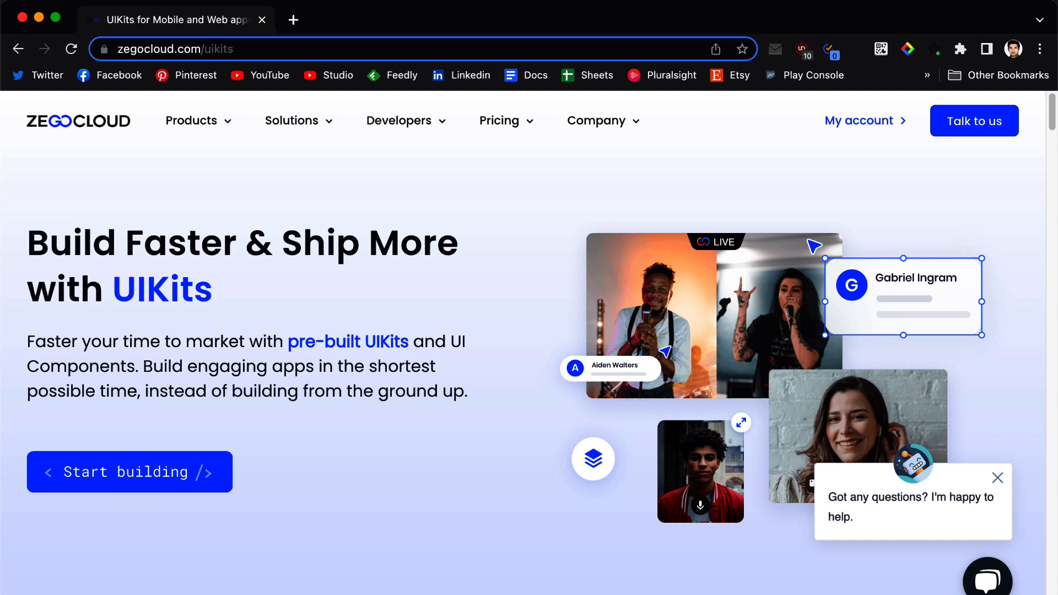
Load the copied ZEGOCLOUD console link in a new browser tab via Paste and Go.
left_click(291, 20)
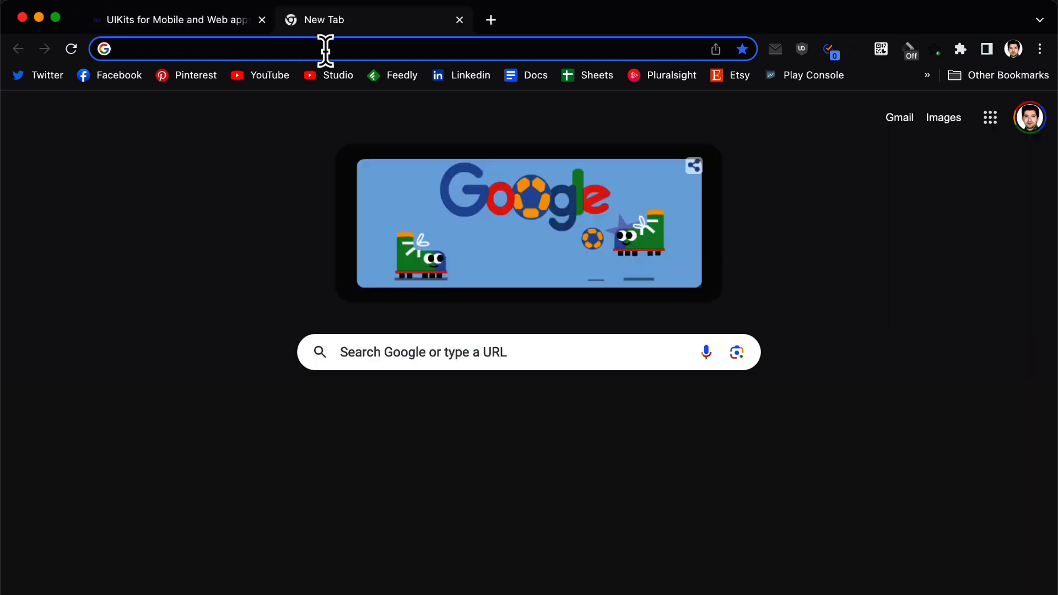
right_click(324, 49)
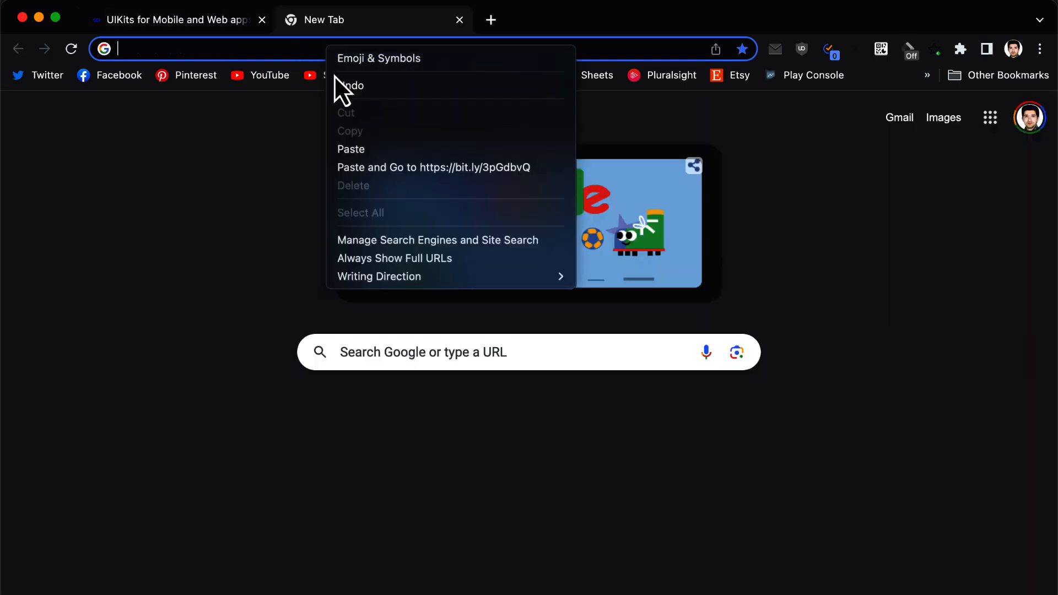
left_click(434, 168)
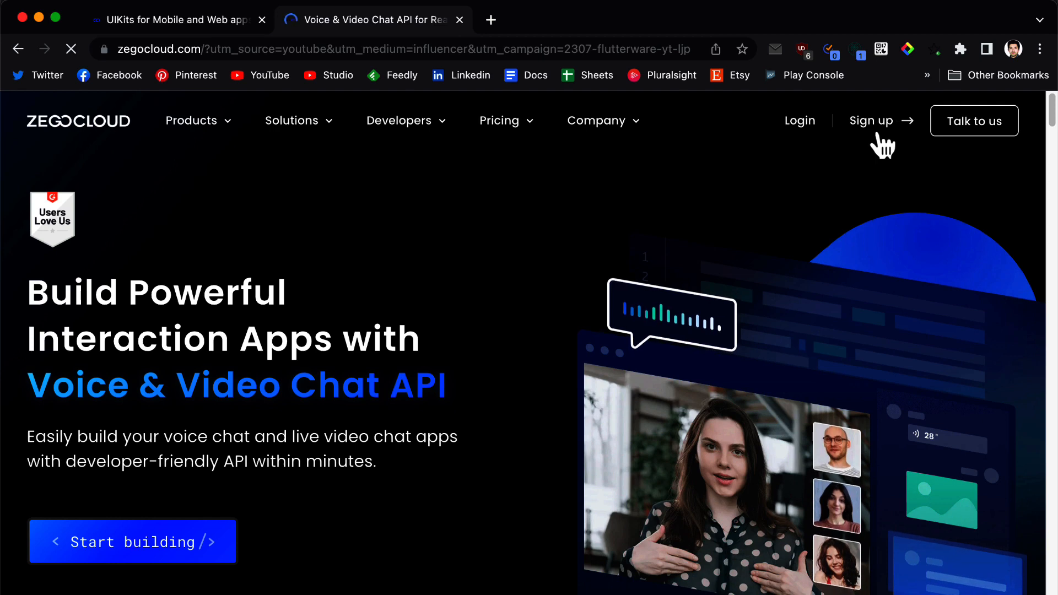
Sign up for a ZEGOCLOUD account and start the free trial to reach the console dashboard.
left_click(870, 121)
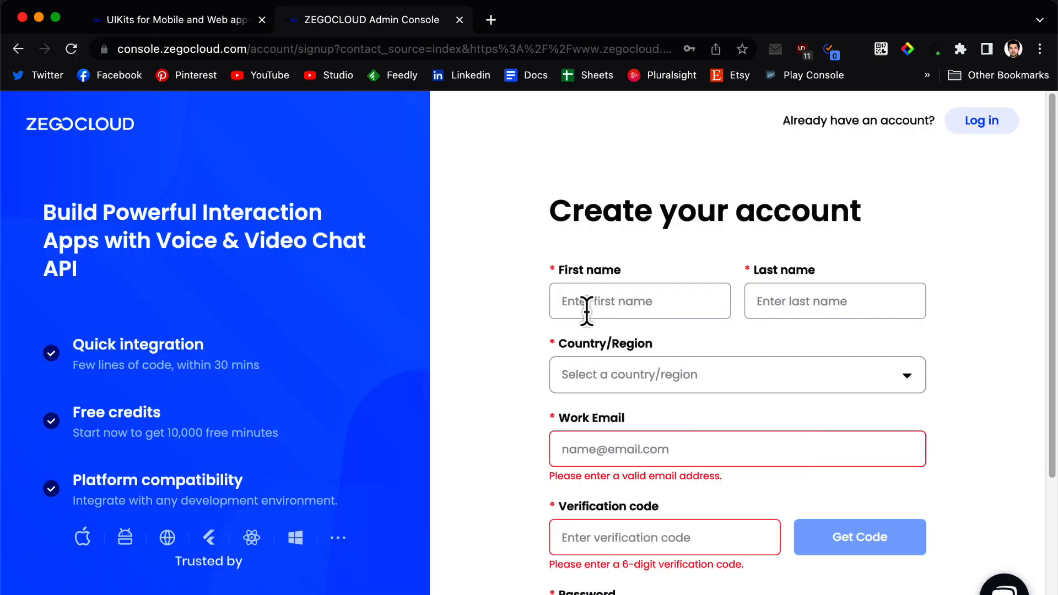
scroll("down", 3)
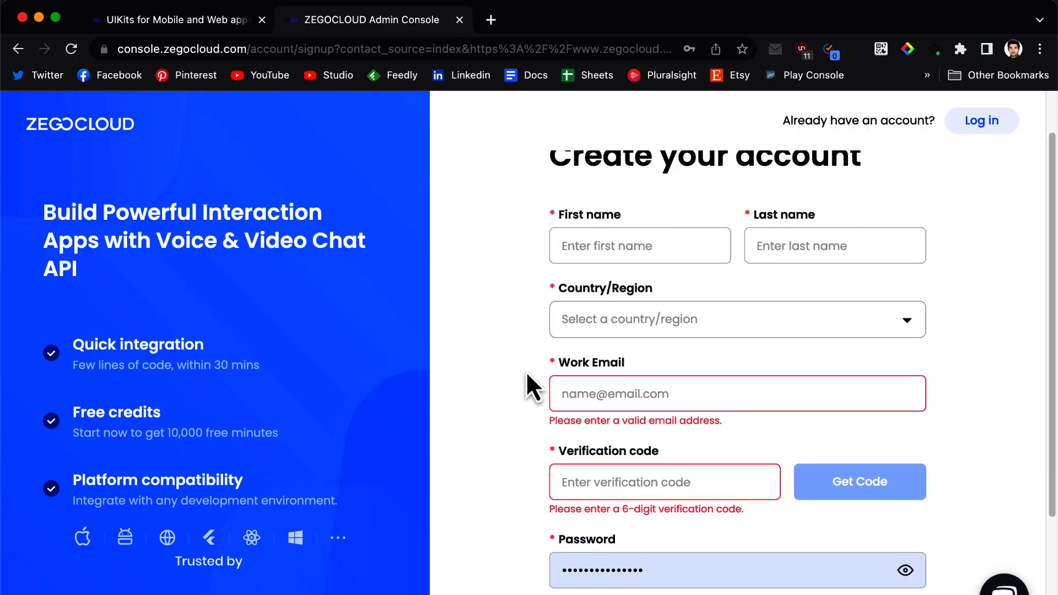
scroll("down", 3)
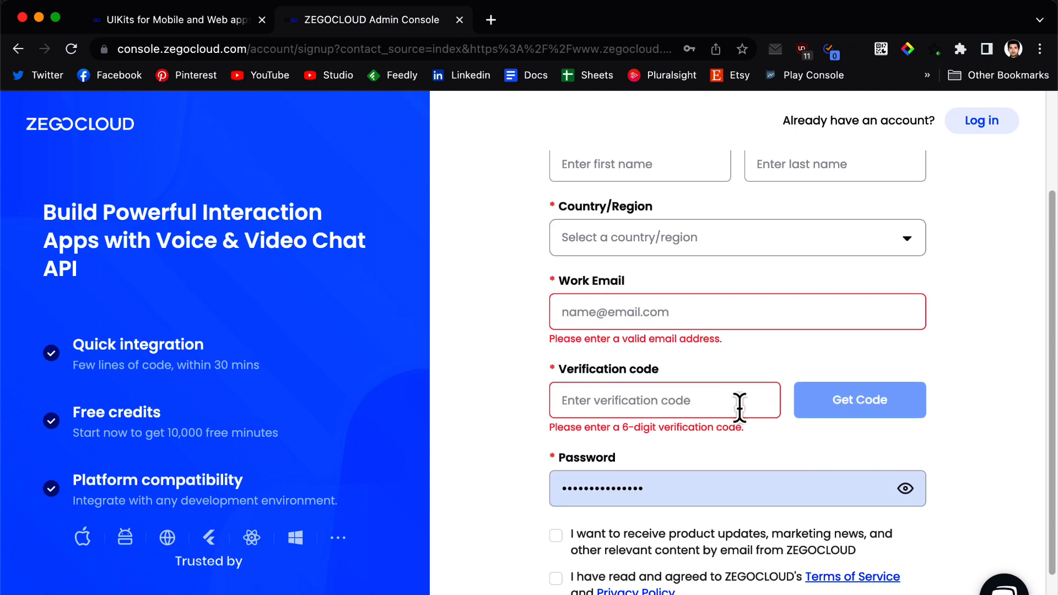
scroll("down", 3)
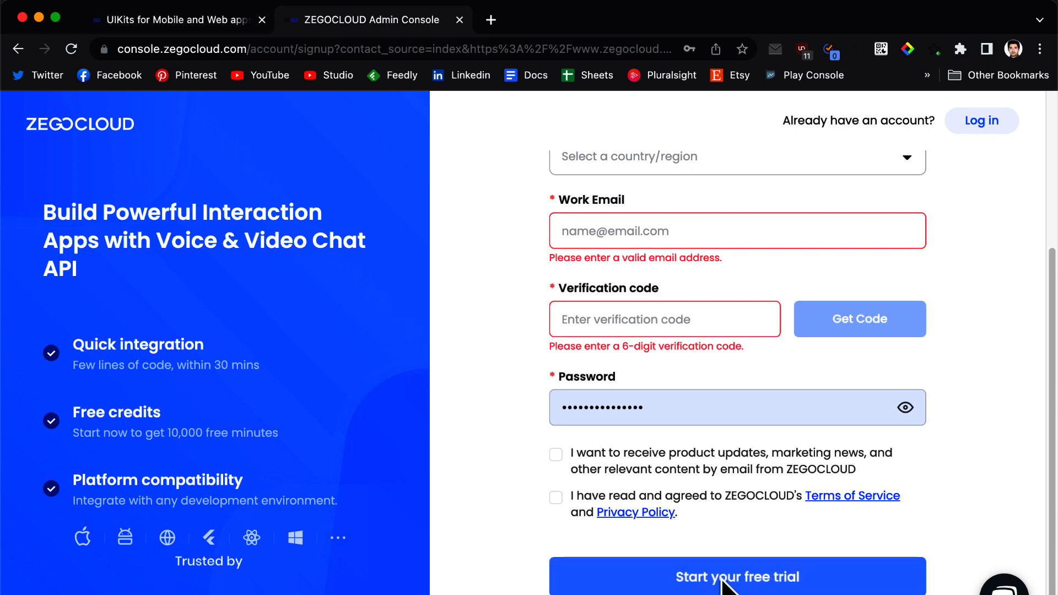
left_click(738, 577)
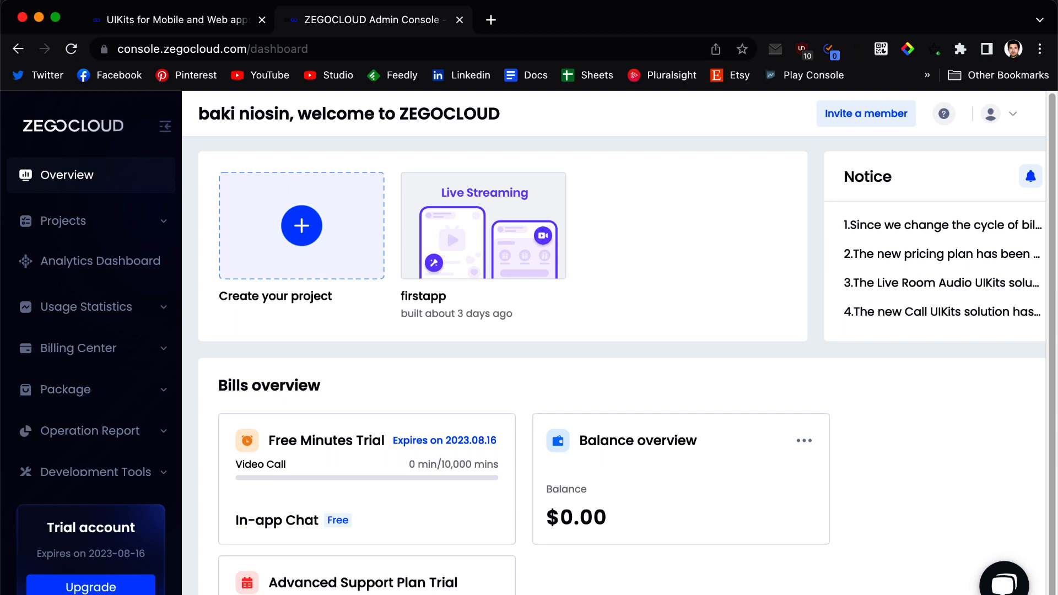
Create a new console project and pick Live Streaming as its use case.
scroll("down", 3)
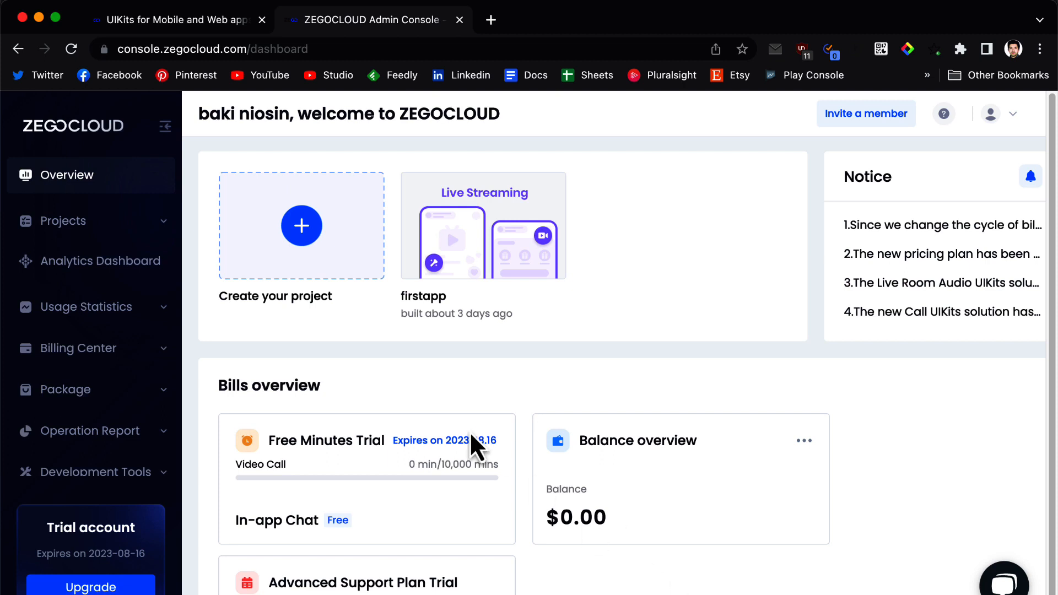
left_click(300, 225)
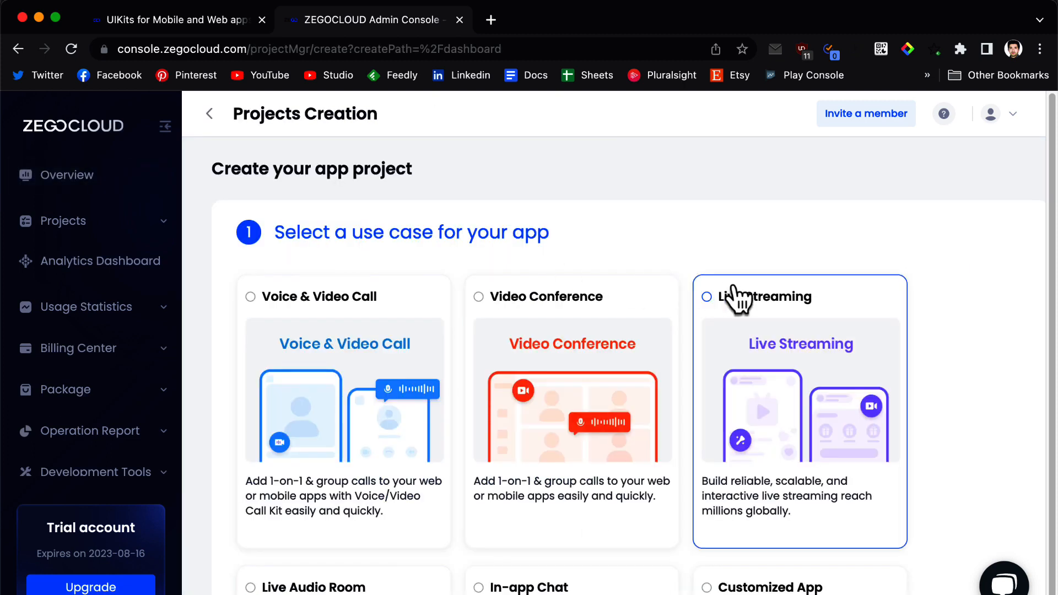
scroll("down", 3)
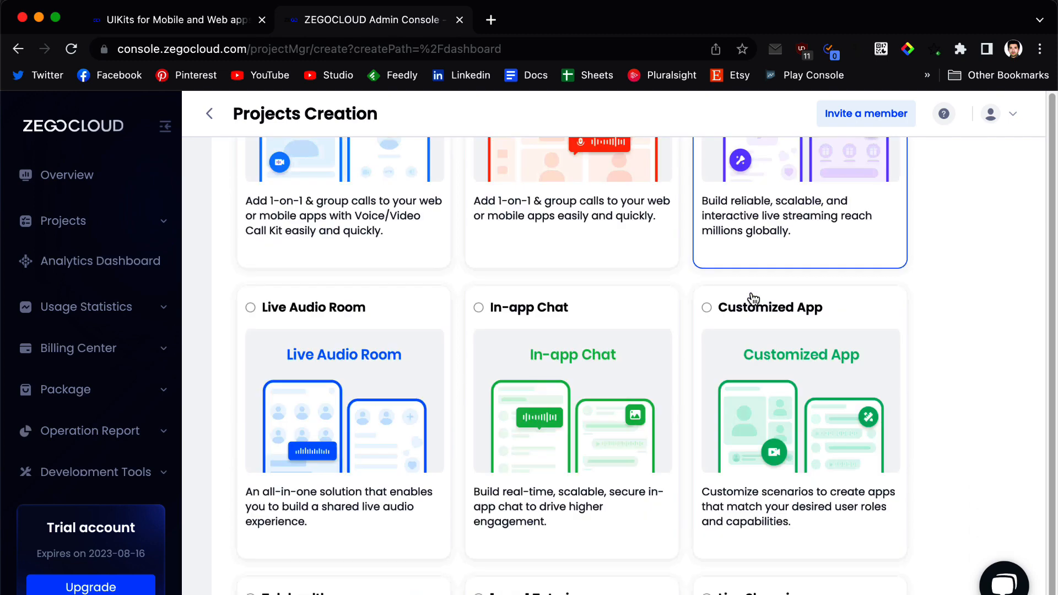
scroll("down", 3)
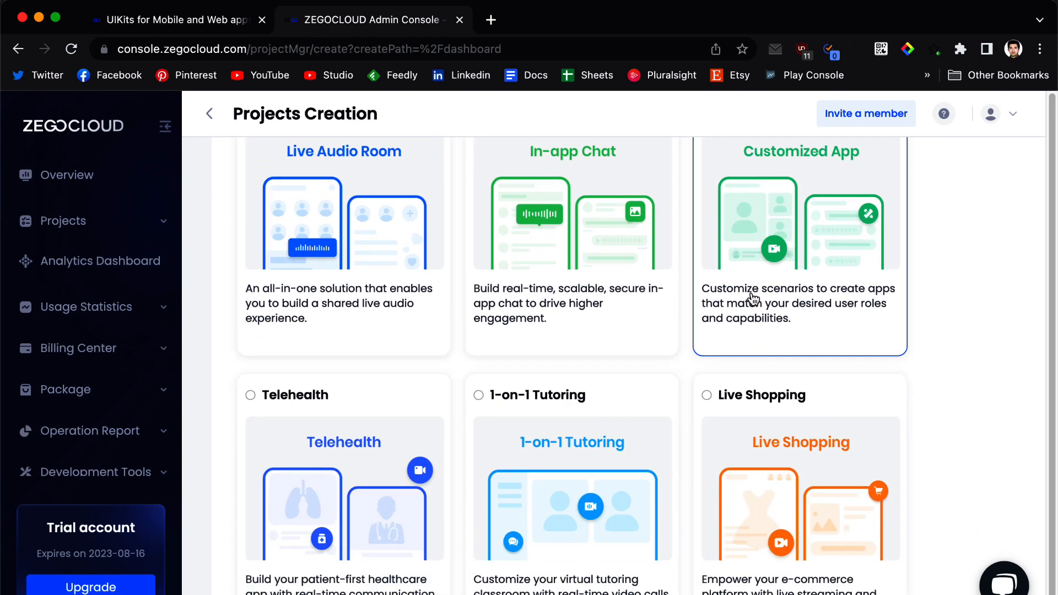
scroll("down", 3)
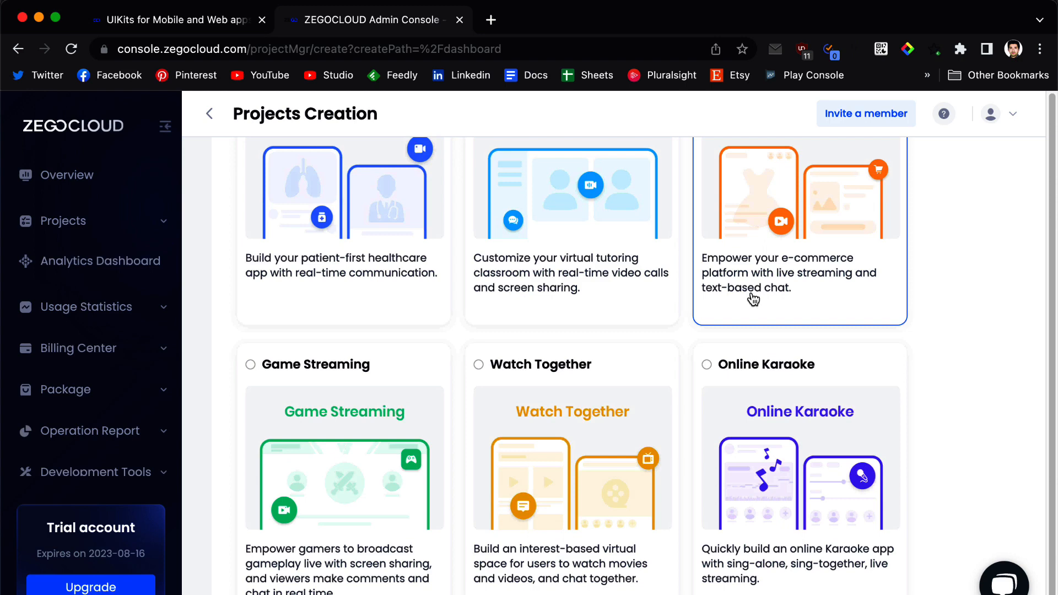
scroll("down", 3)
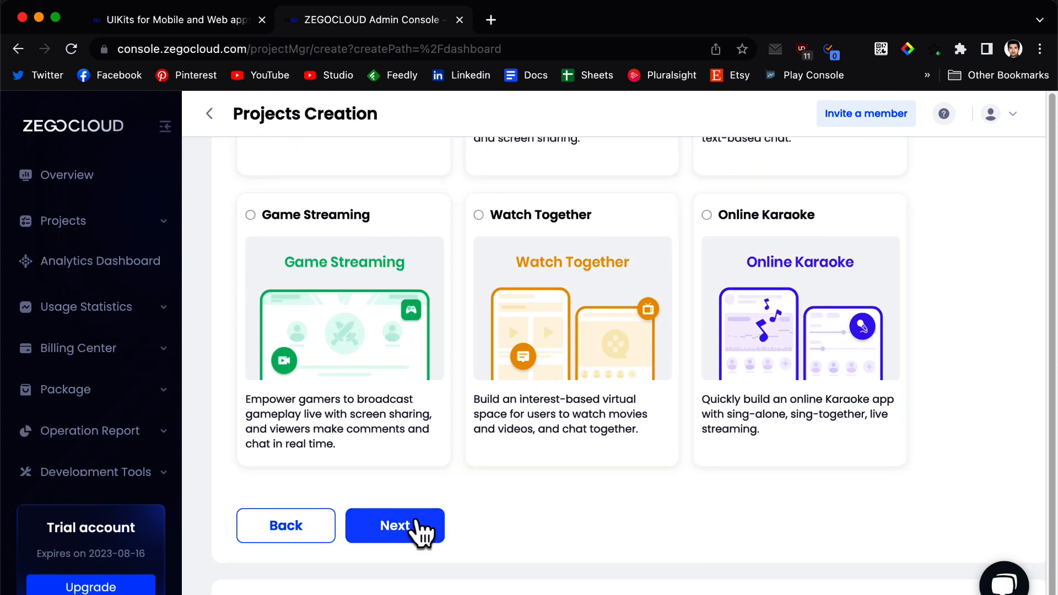
Advance to the getting-started step and review the available integration options.
left_click(395, 525)
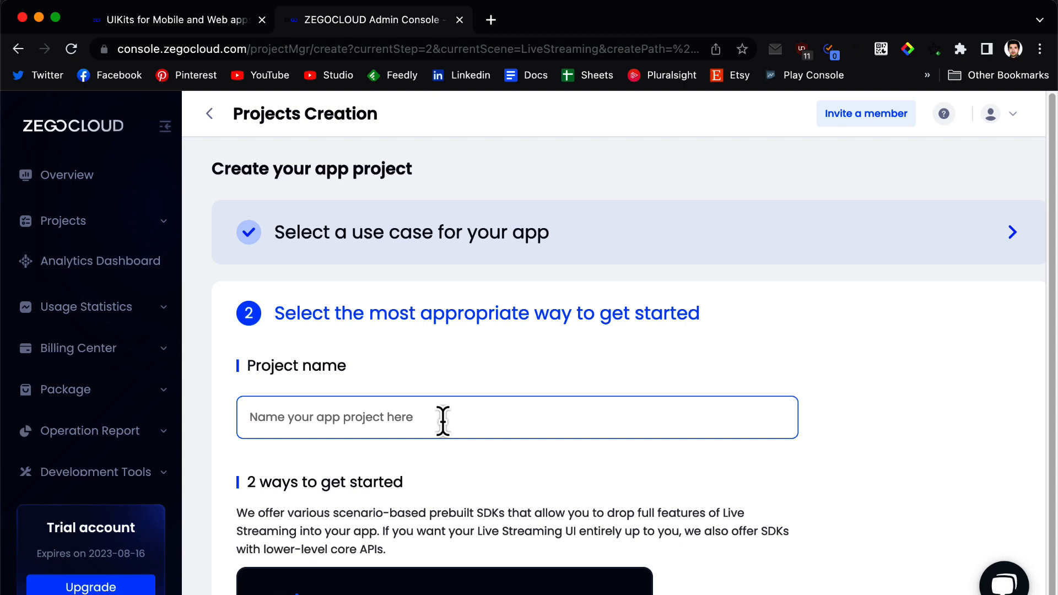
scroll("down", 3)
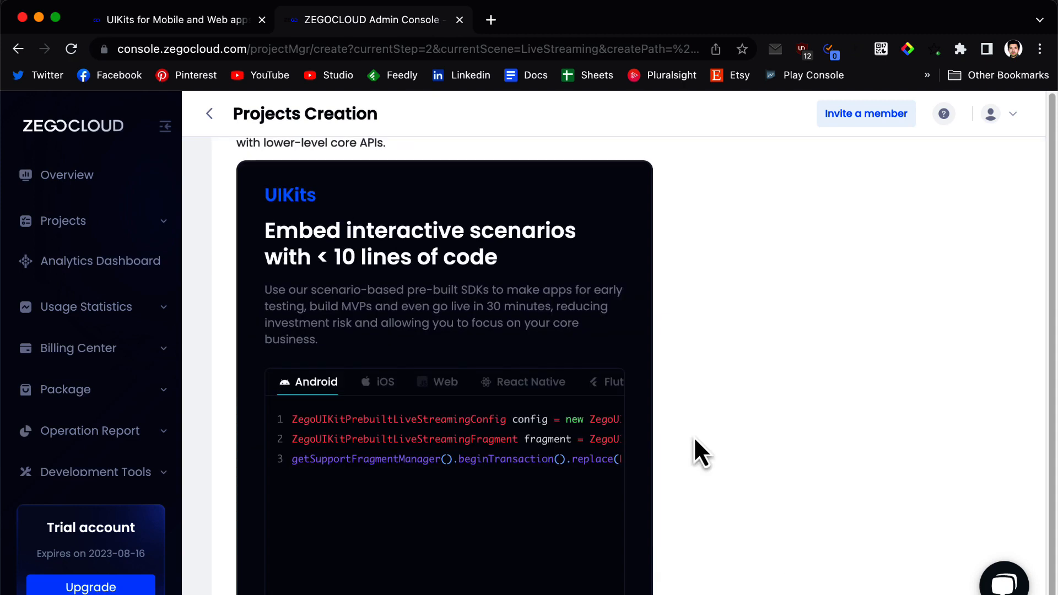
scroll("down", 3)
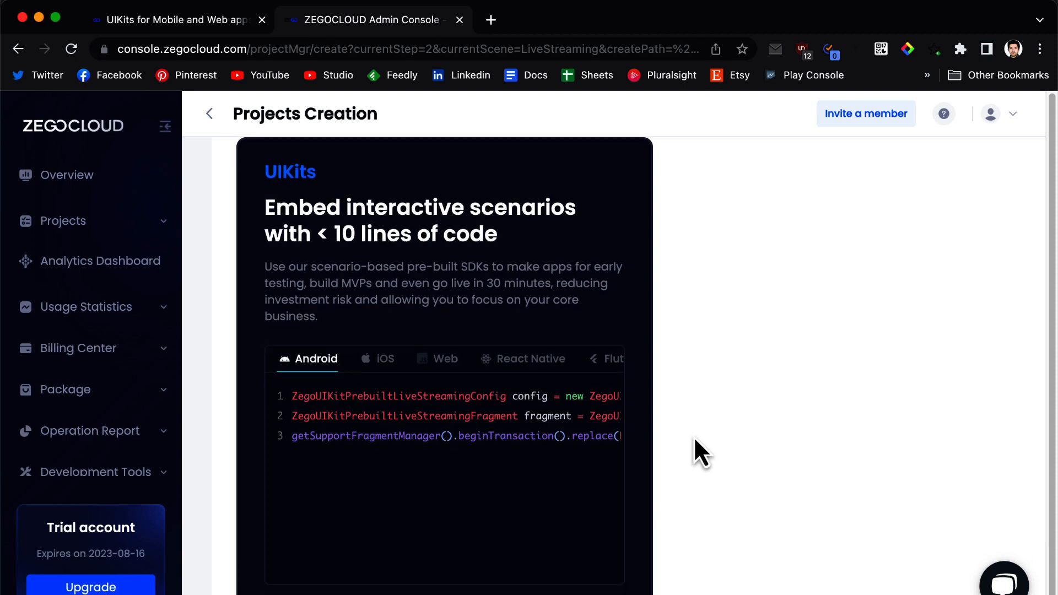
scroll("down", 3)
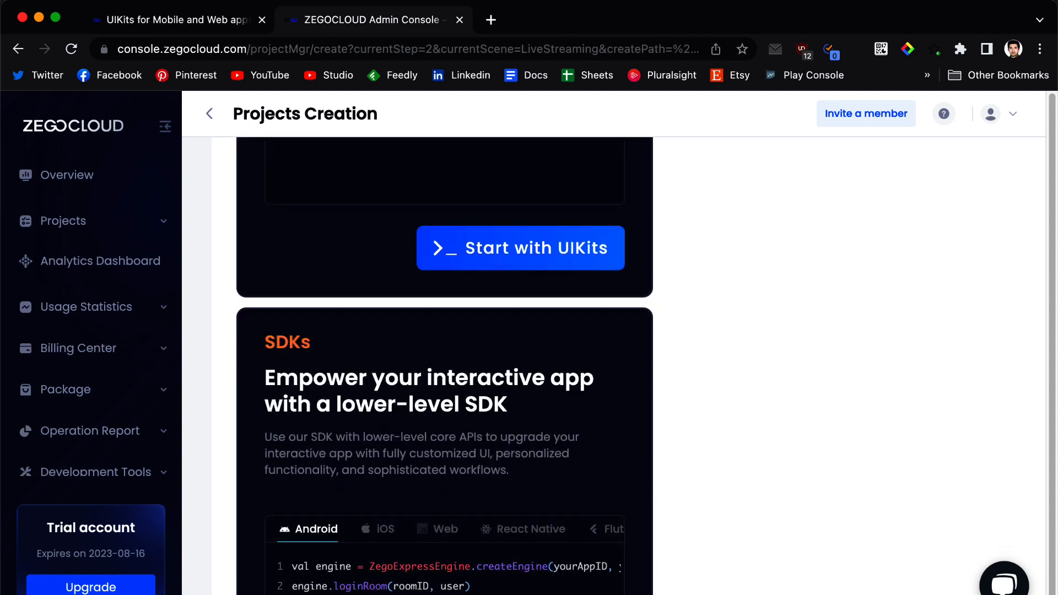
scroll("up", 3)
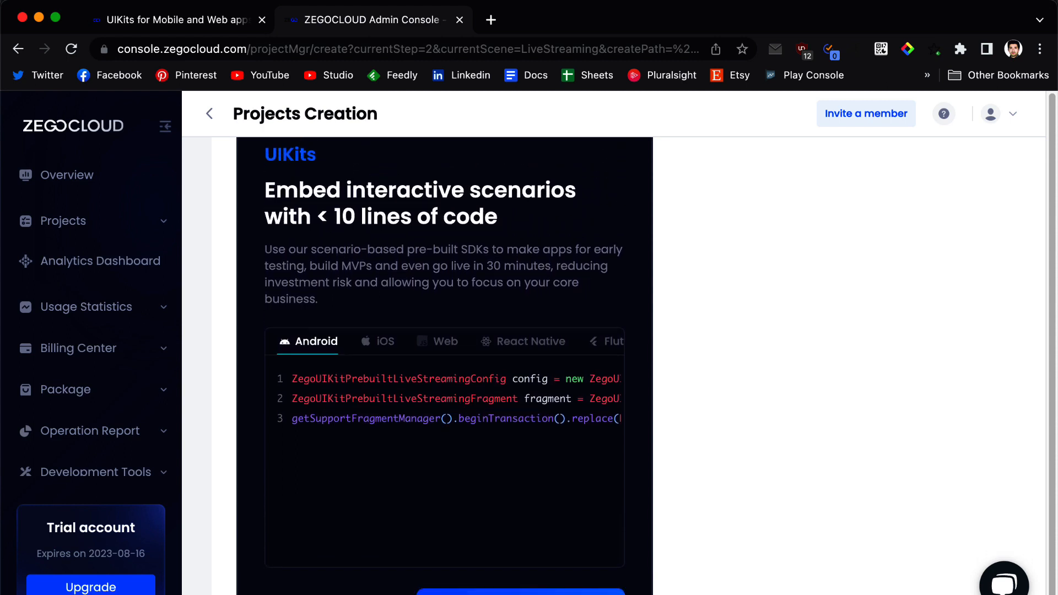
scroll("down", 3)
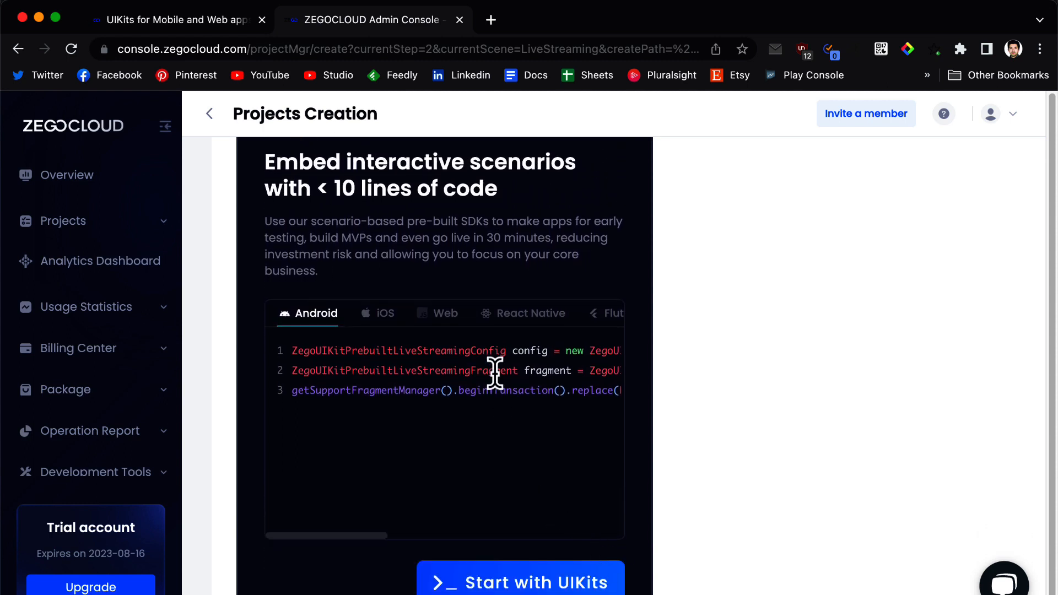
mouse_move(534, 333)
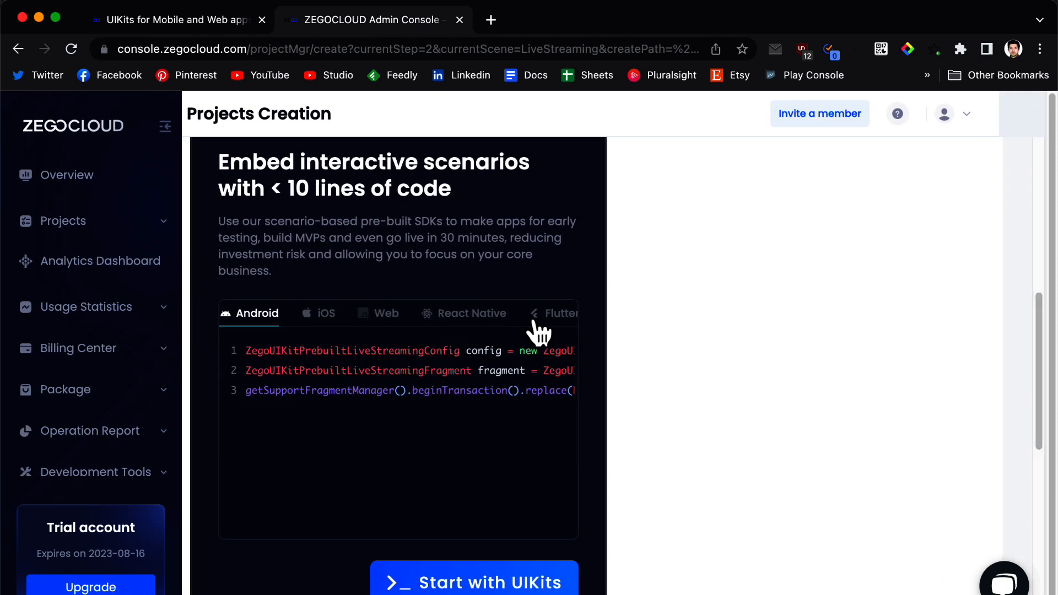
View the Flutter UIKits sample code and choose Start with UIKits.
left_click(585, 313)
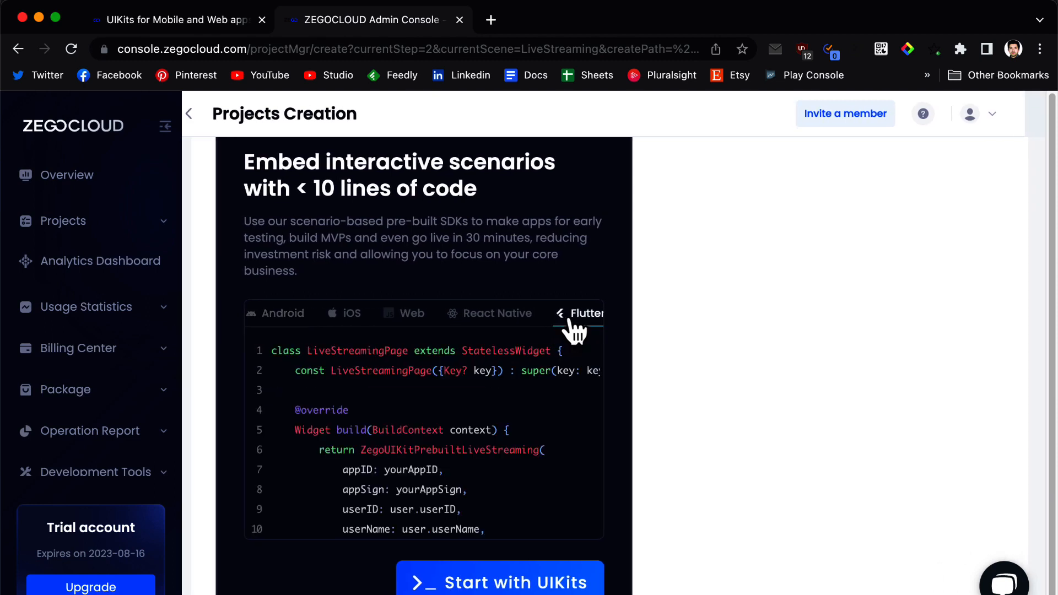
scroll("down", 3)
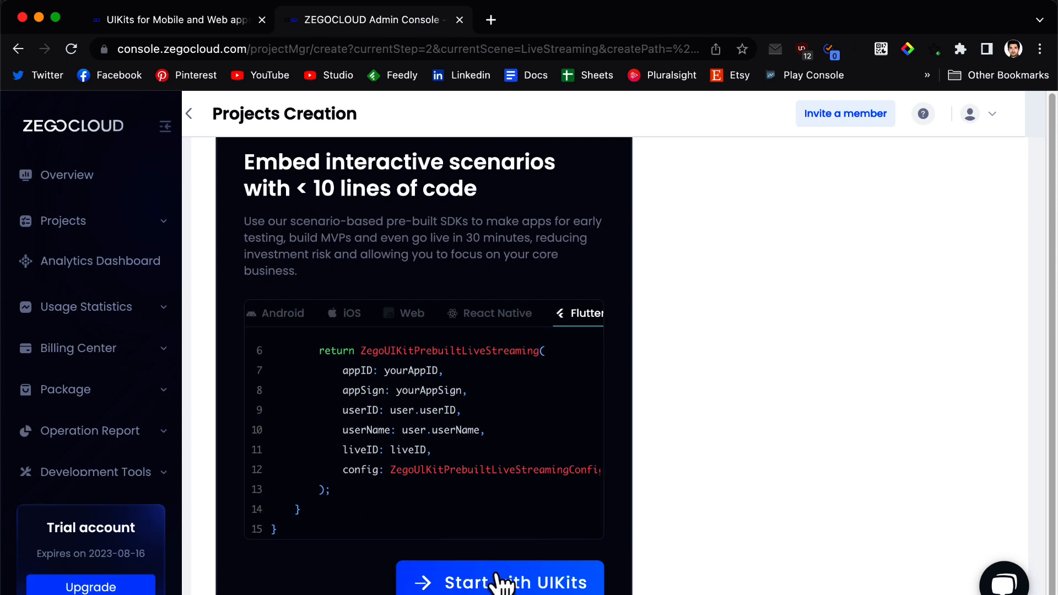
left_click(500, 582)
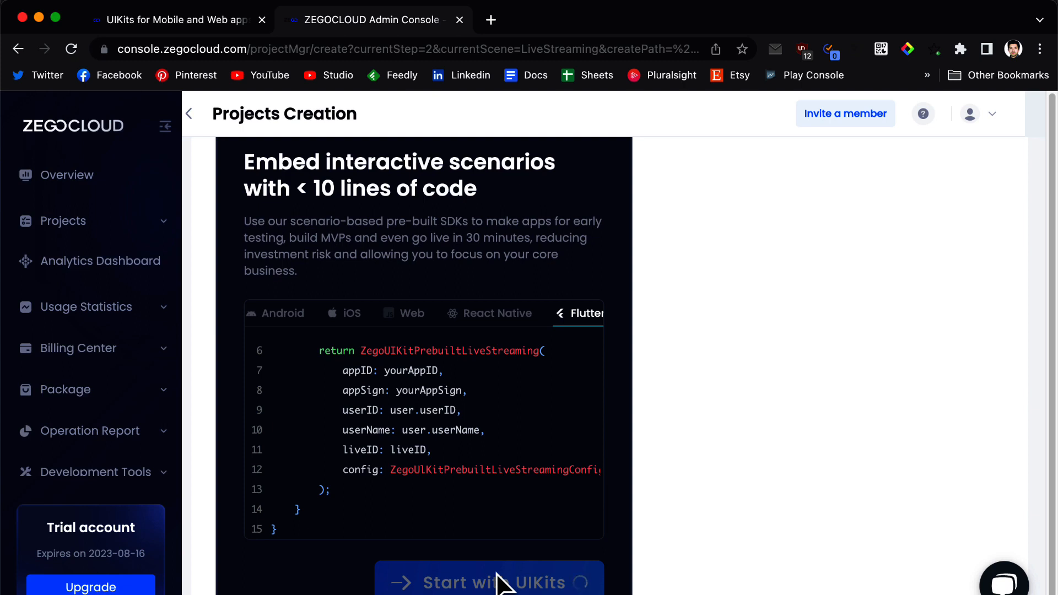
Reach the Flutter configuration page and scroll to its AppID/AppSign section.
left_click(493, 581)
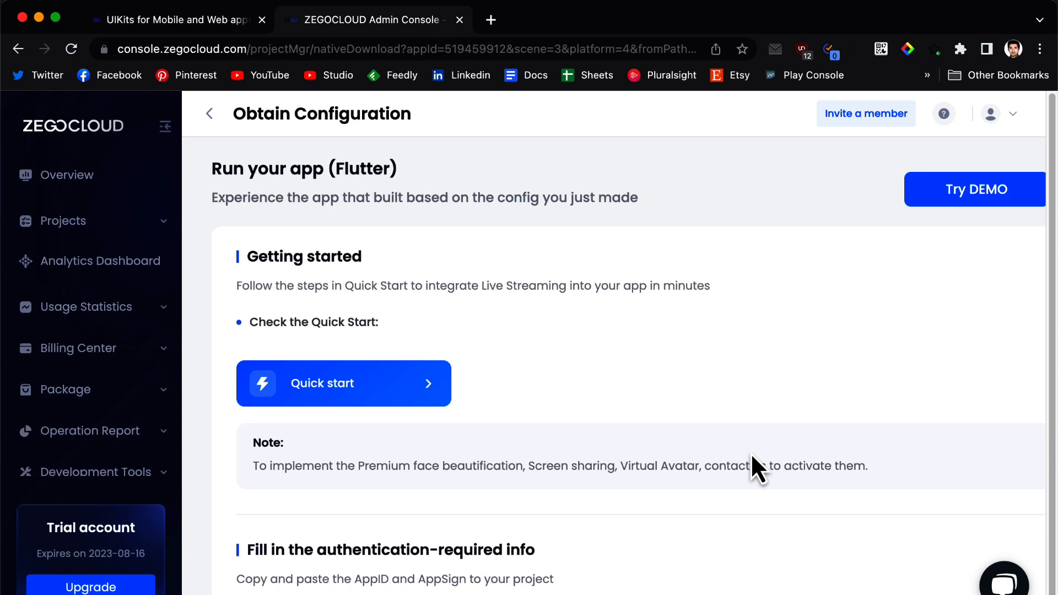
scroll("down", 3)
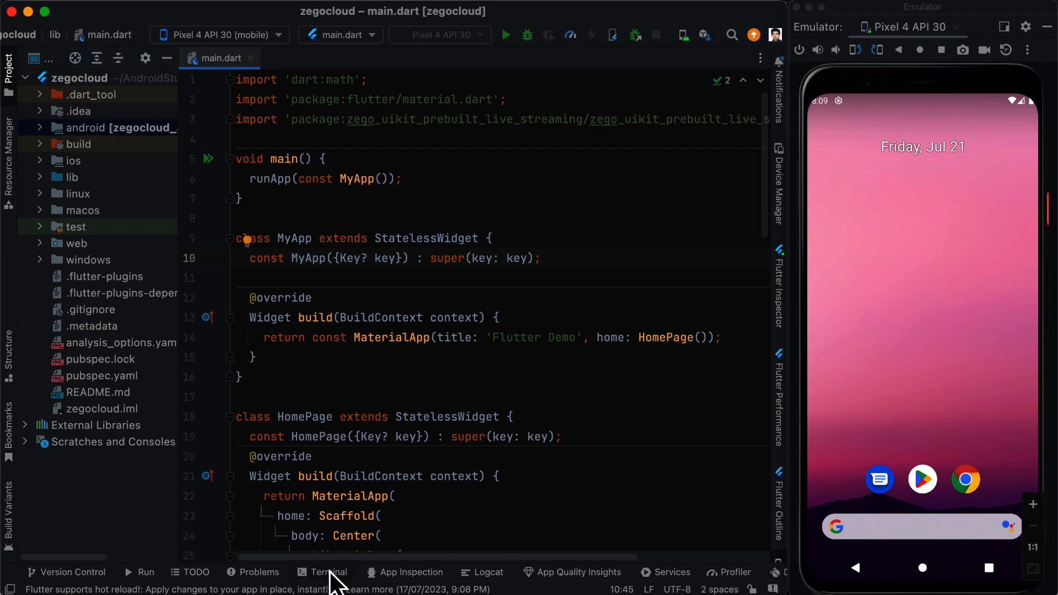
Show Android Studio's Terminal for the zegocloud Flutter project.
left_click(325, 571)
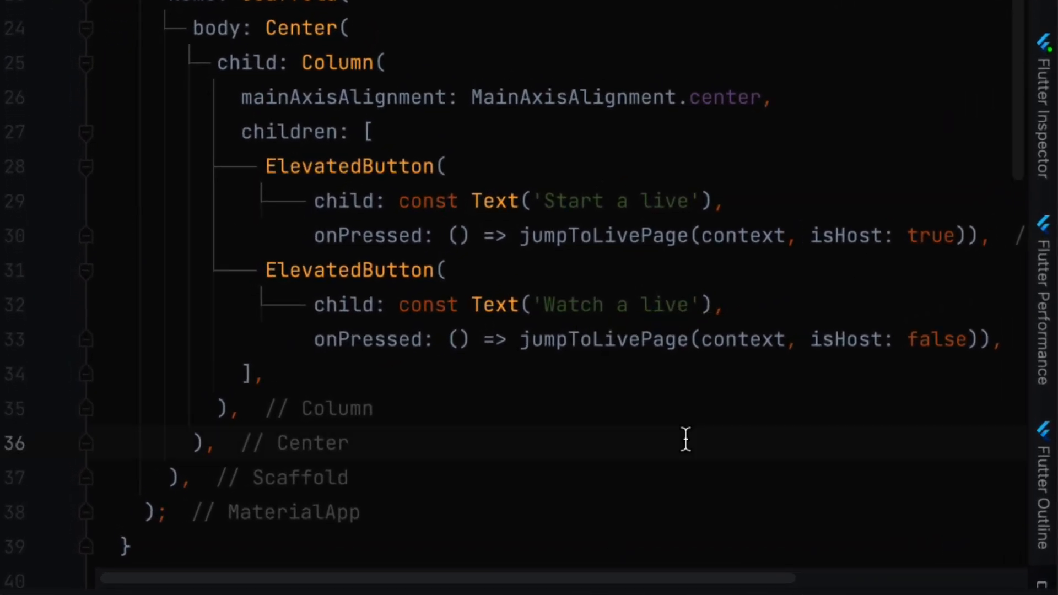
Review the LivePage code in main.dart where appID, appSign, userID and host/audience config are set.
scroll("down", 3)
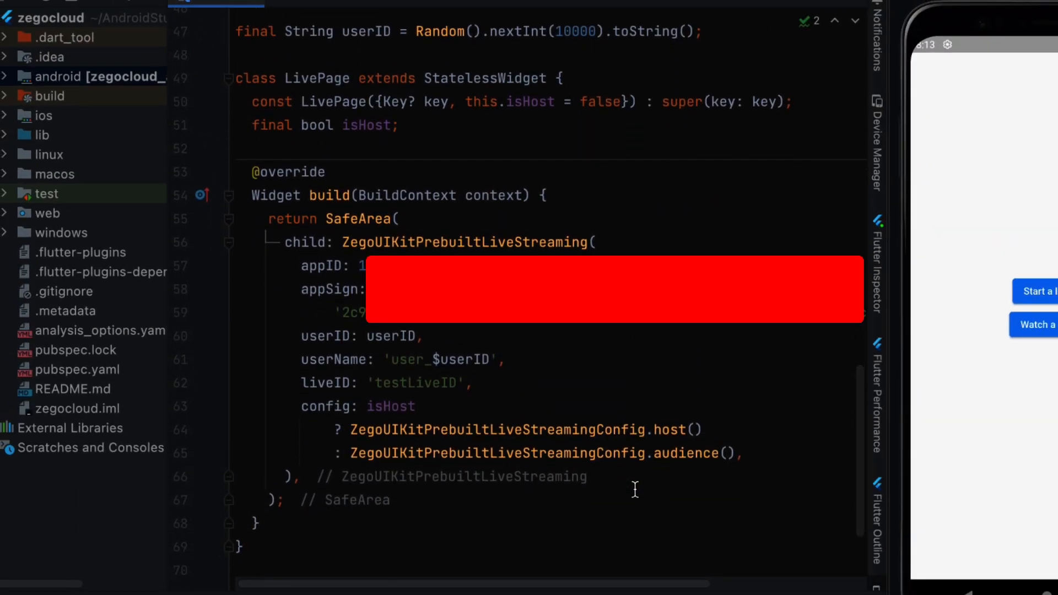
double_click(367, 31)
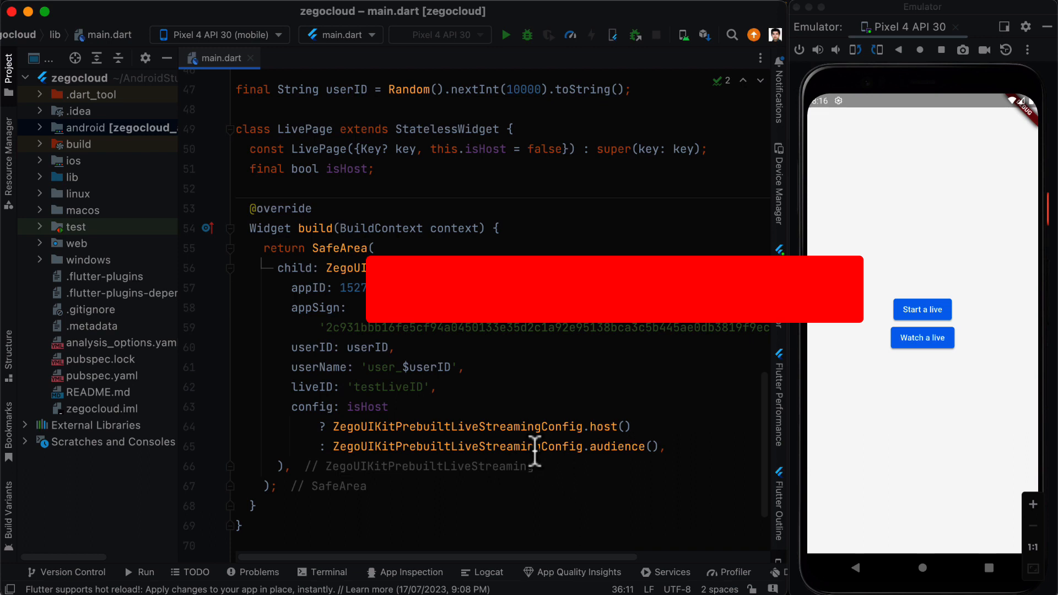
mouse_move(44, 155)
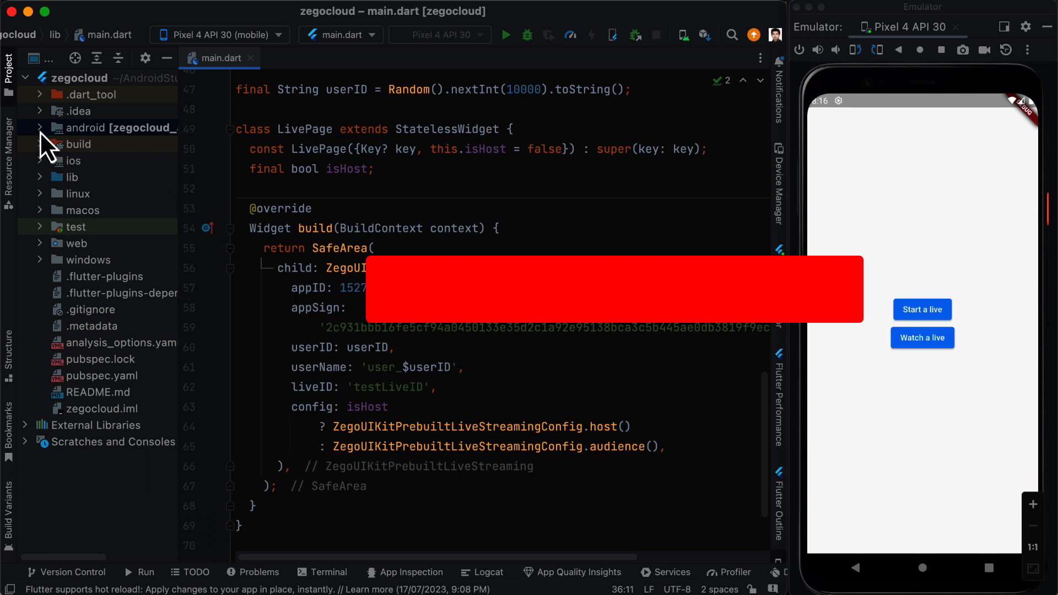
Expand android > app > src > main and open AndroidManifest.xml for editing.
left_click(42, 128)
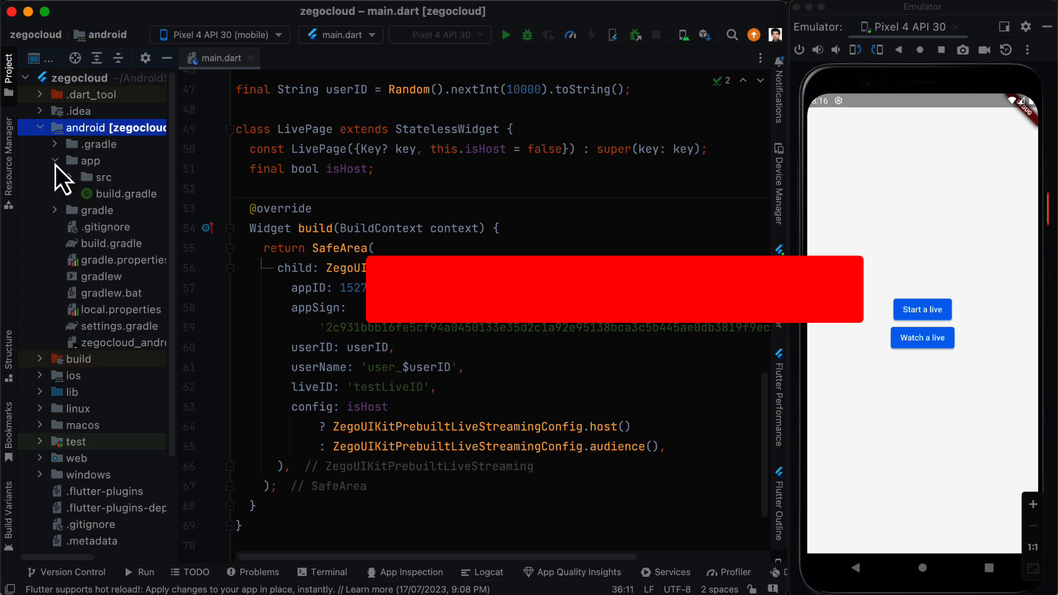
left_click(71, 176)
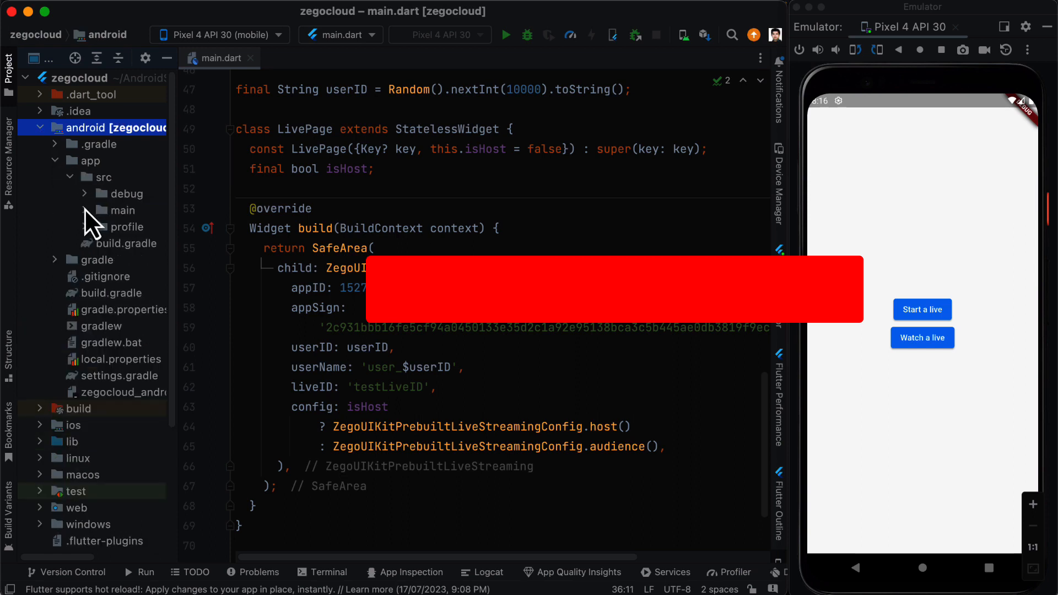
left_click(121, 210)
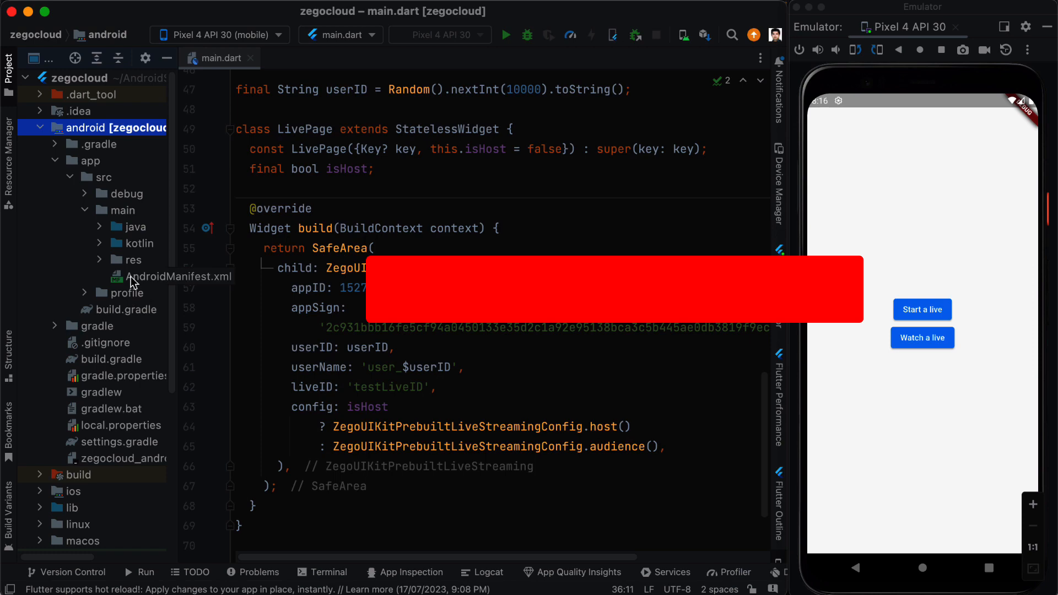
double_click(166, 276)
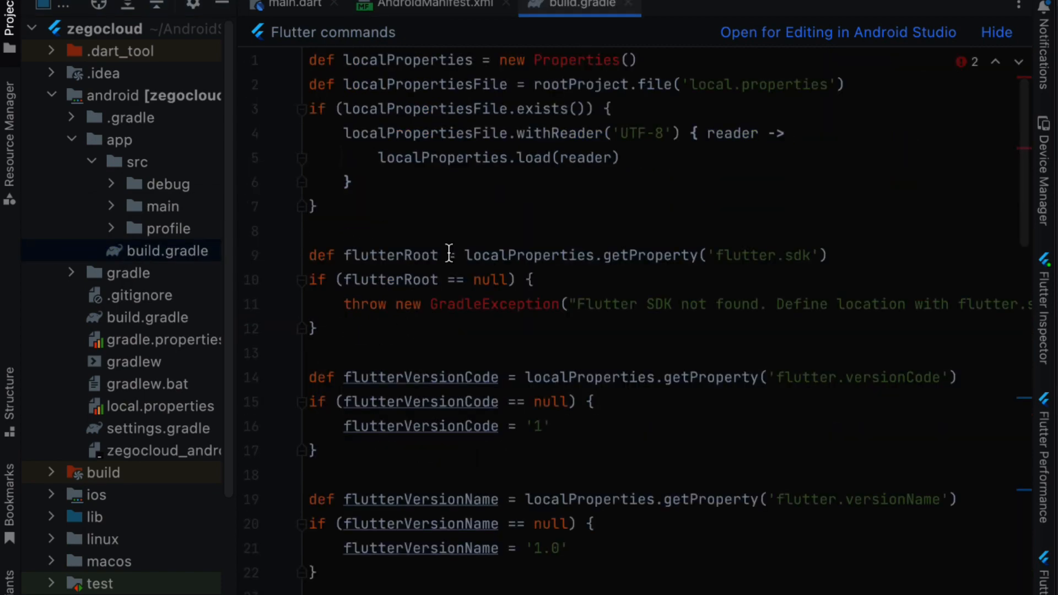
Review app build.gradle with compileSdkVersion 33, minSdkVersion 19, multiDex enabled and the multidex dependency.
scroll("down", 3)
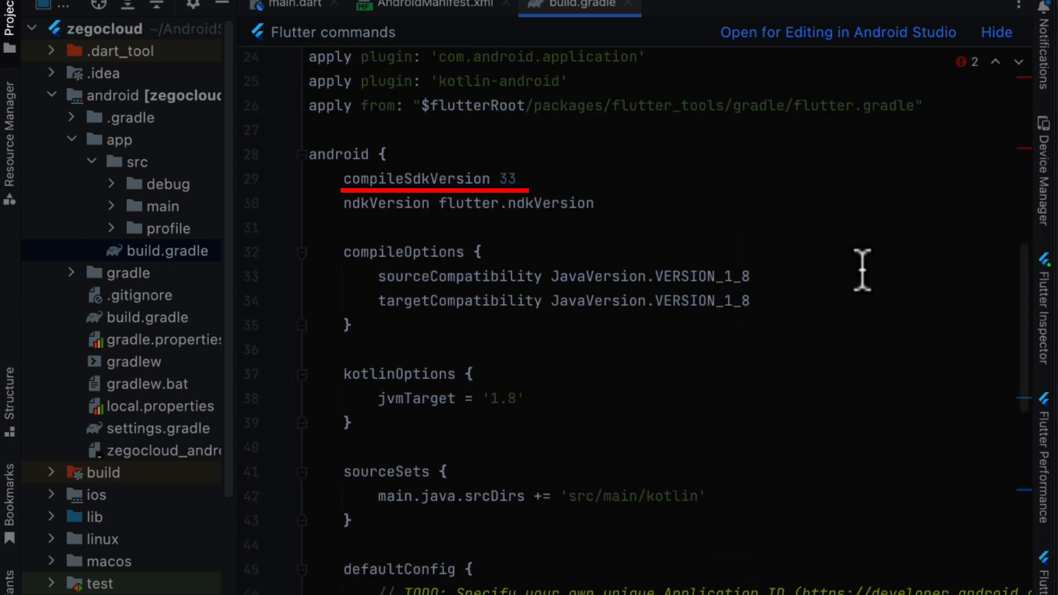
scroll("down", 3)
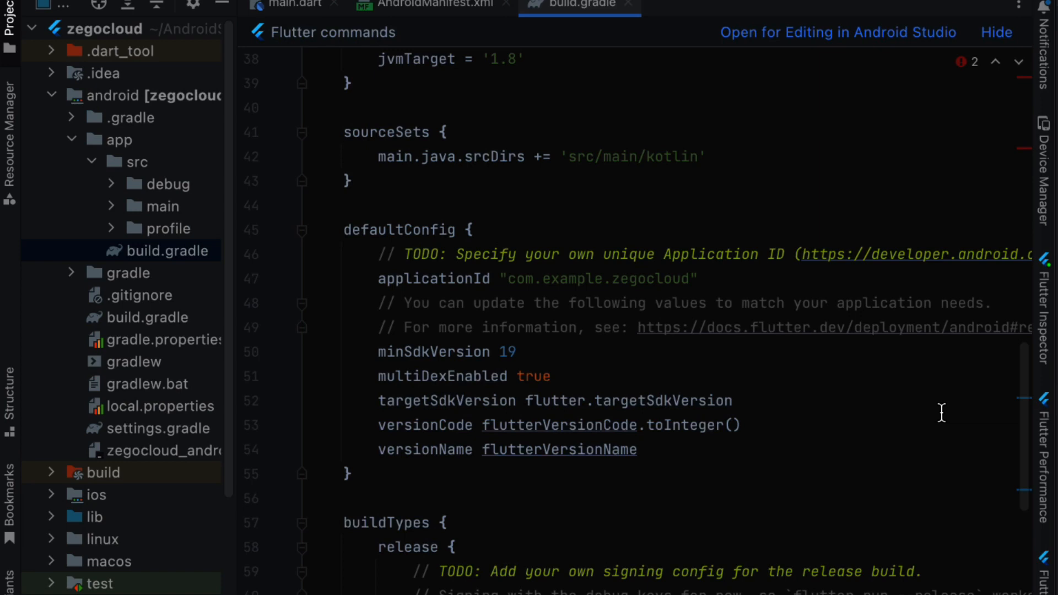
scroll("down", 3)
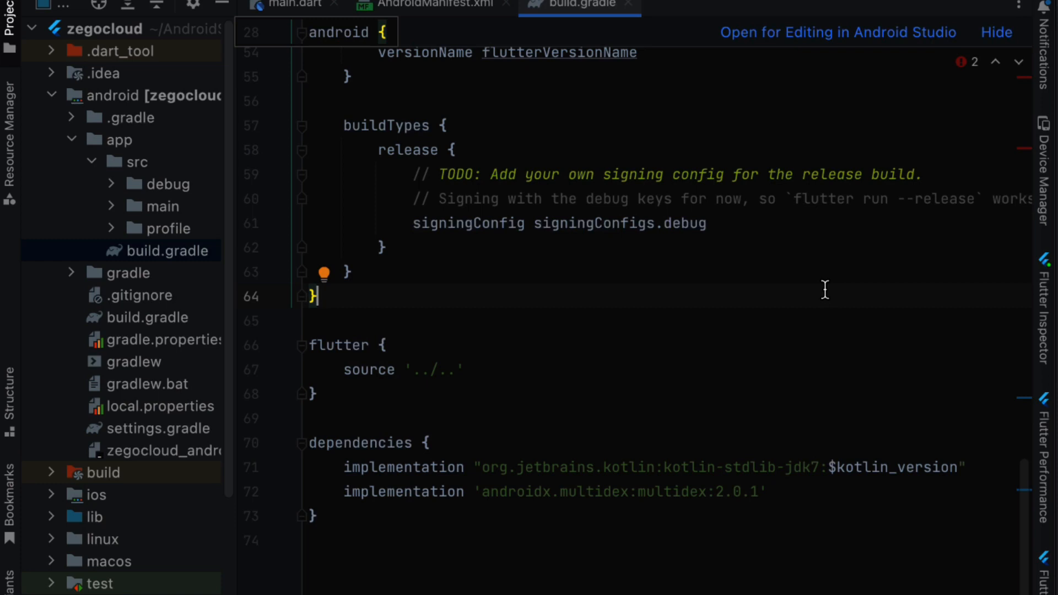
mouse_move(514, 275)
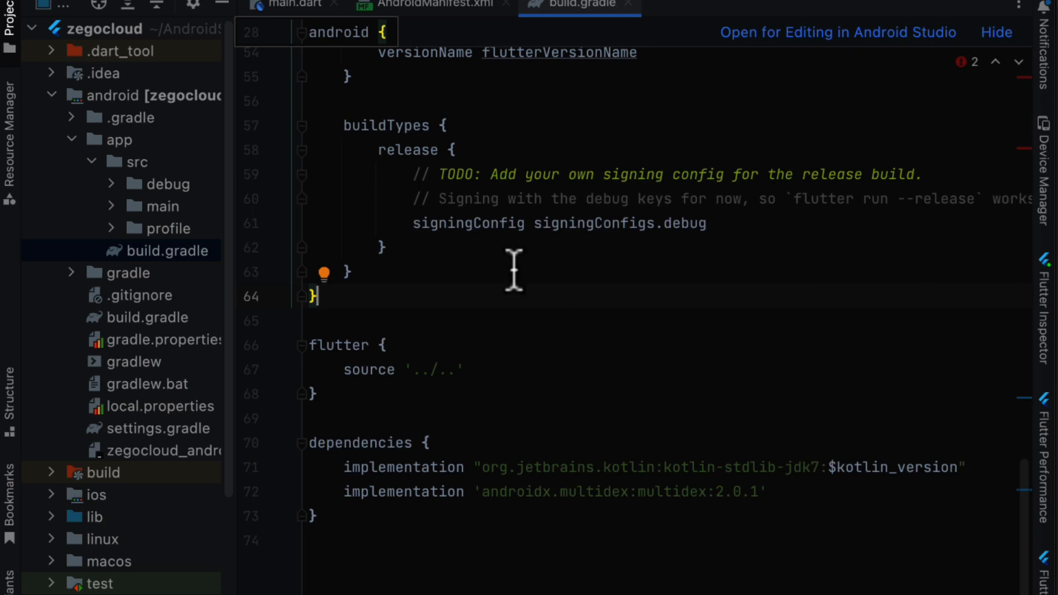
left_click(119, 140)
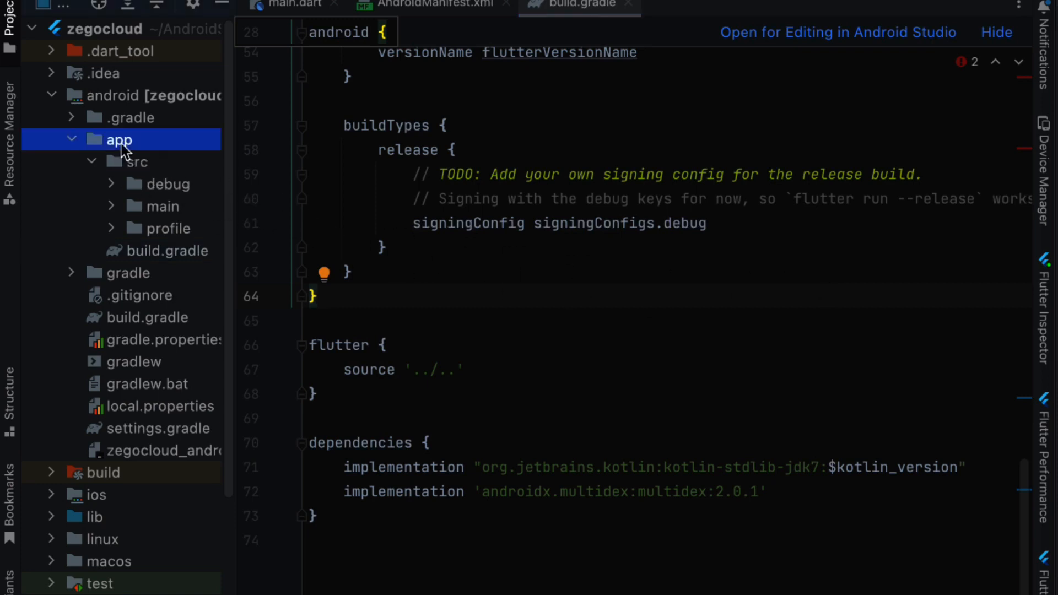
Create proguard-rules.pro in the app module, then return to build.gradle to reference it in the release build.
right_click(119, 140)
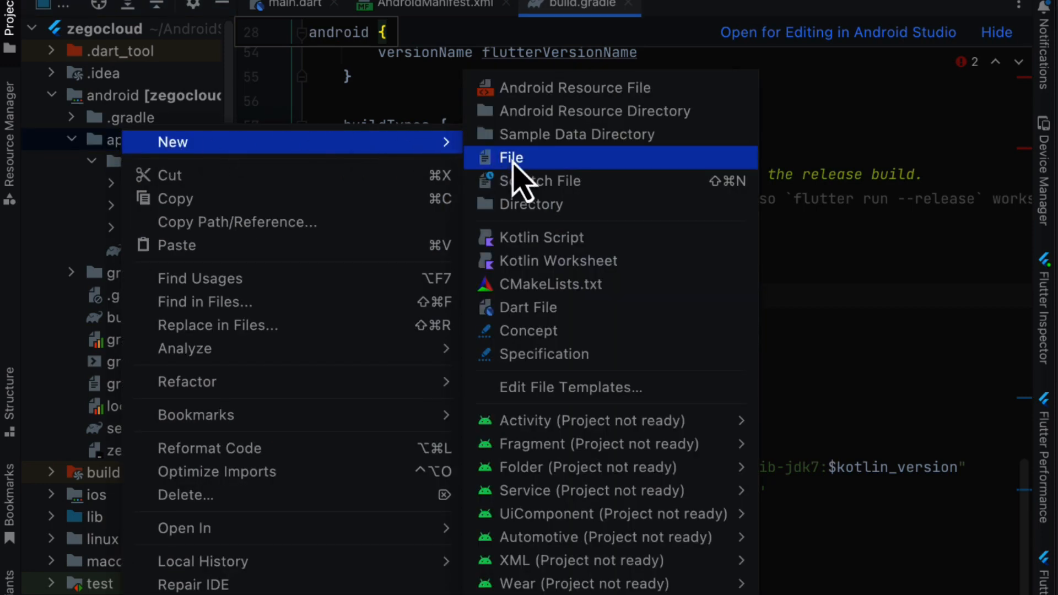
left_click(511, 158)
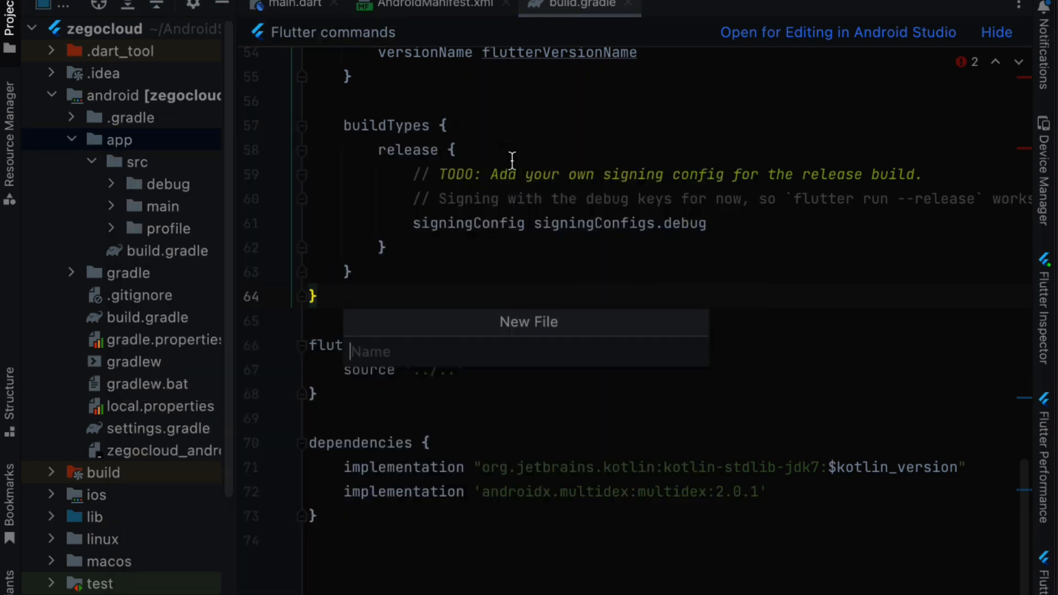
type("proguard")
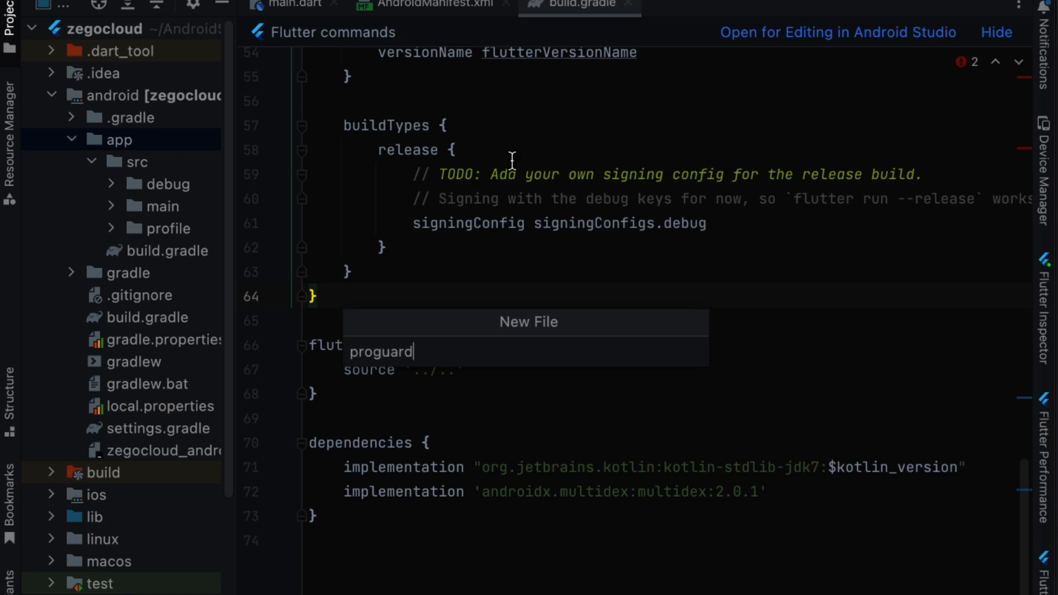
type("-rules.pro")
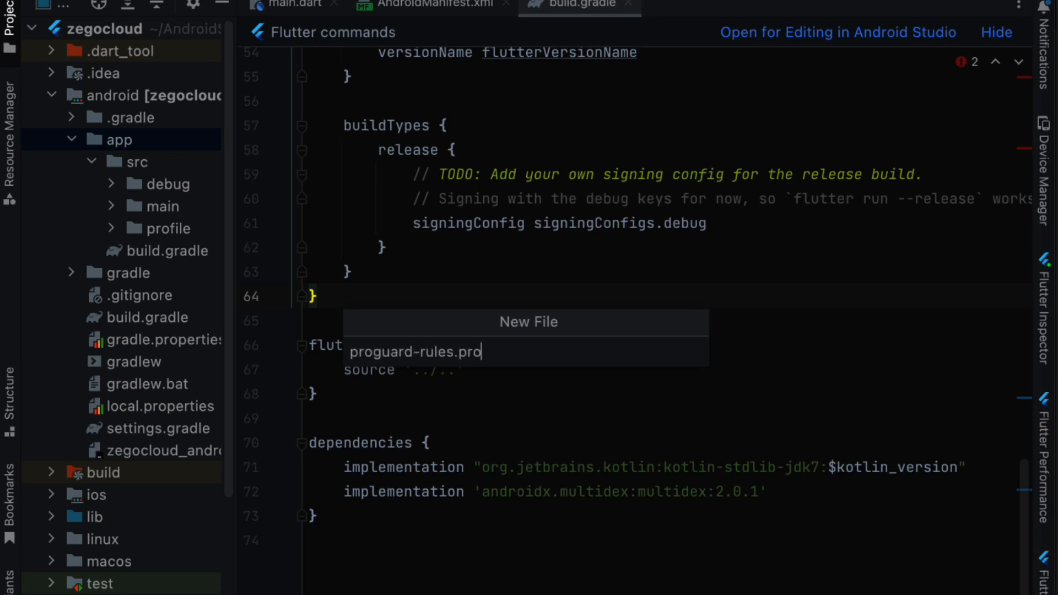
key("Enter")
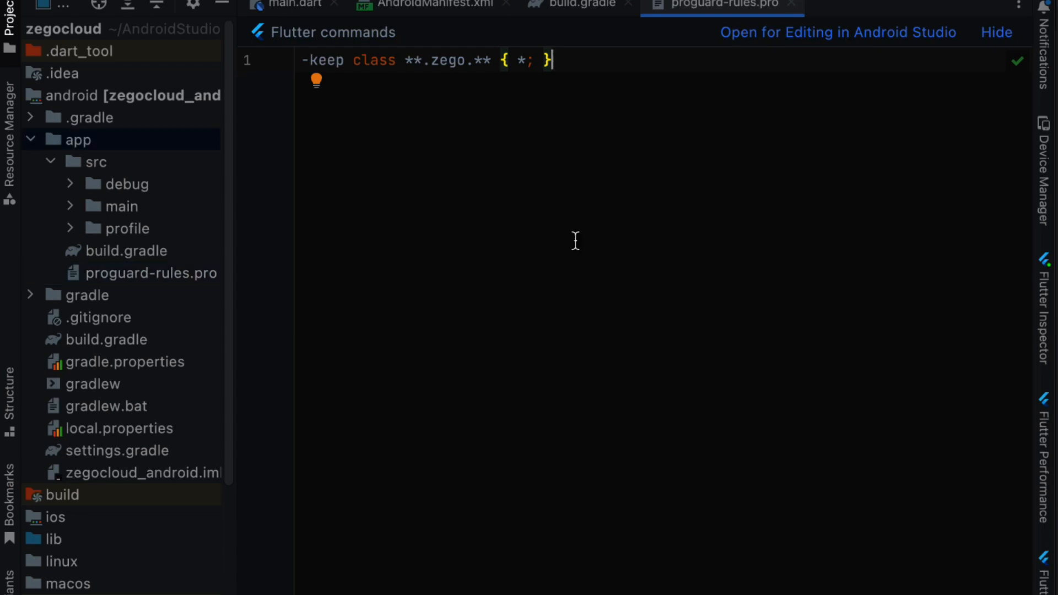
left_click(573, 4)
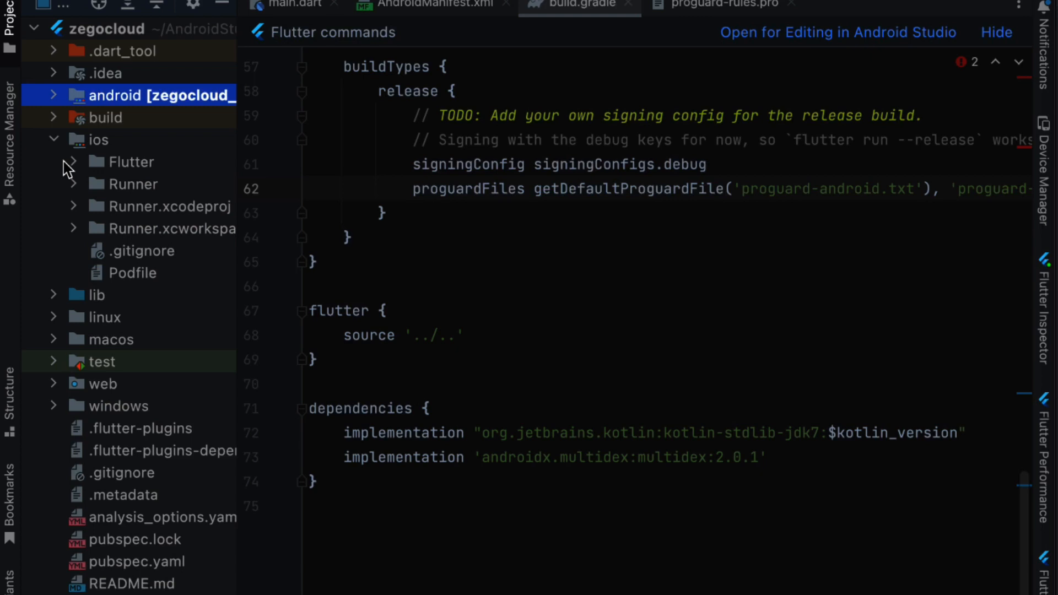
Add a 'target.build_configurations.each do |config|' loop inside post_install in ios/Podfile.
left_click(132, 273)
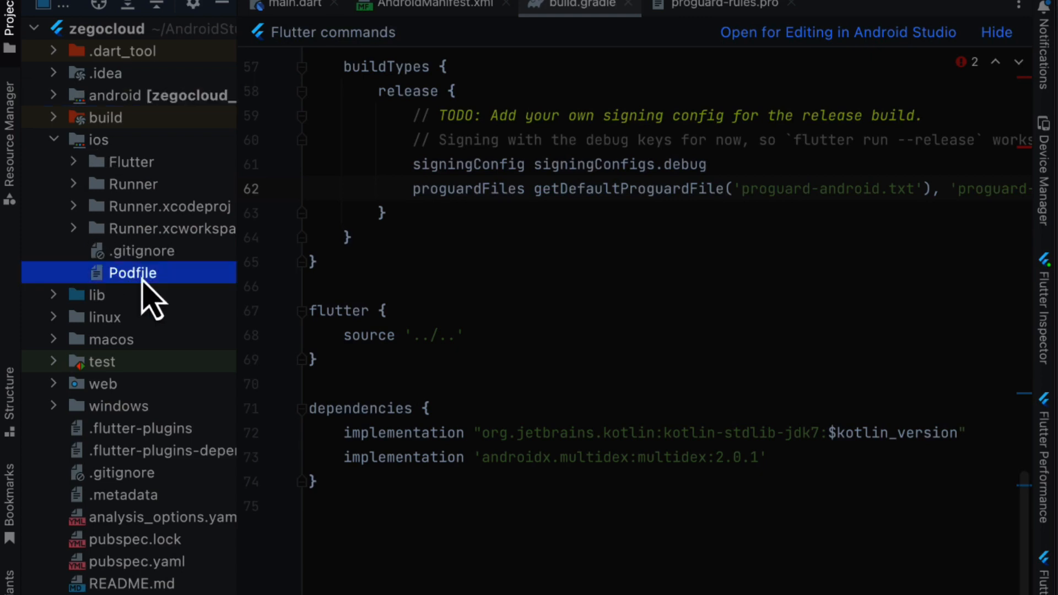
mouse_move(146, 285)
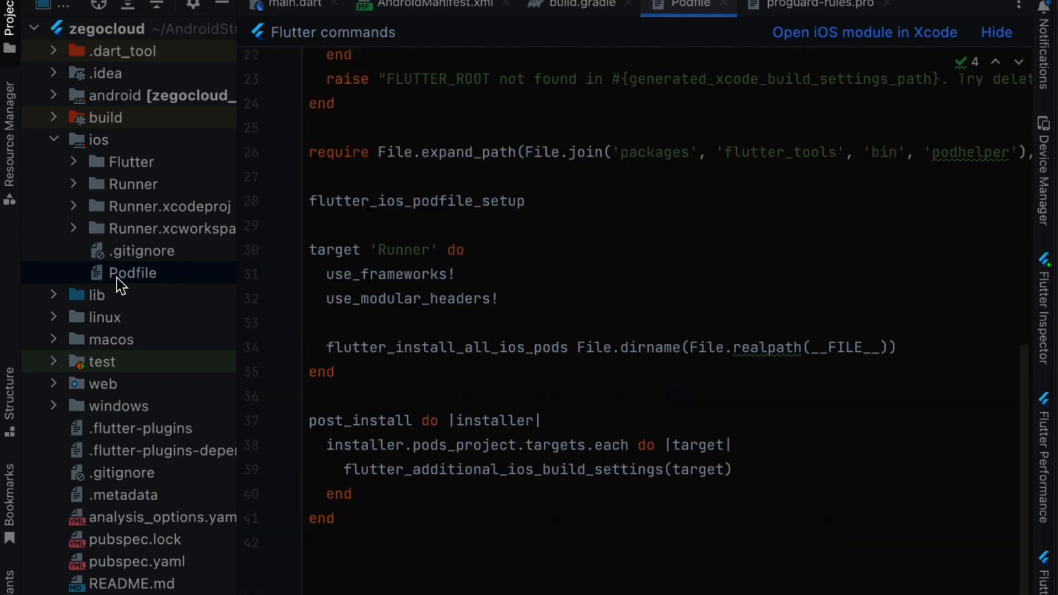
mouse_move(242, 338)
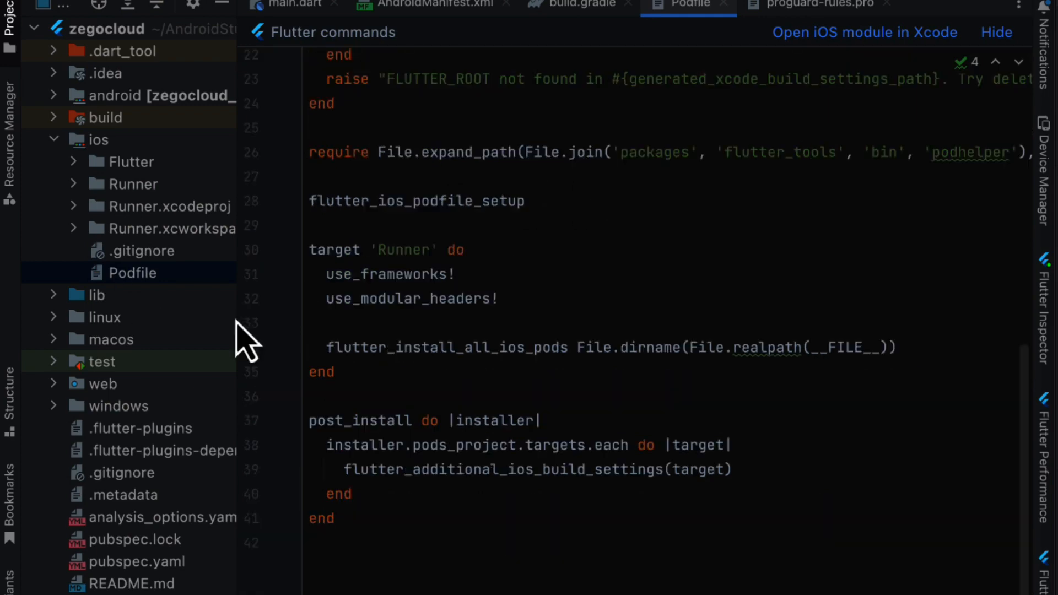
key("Enter")
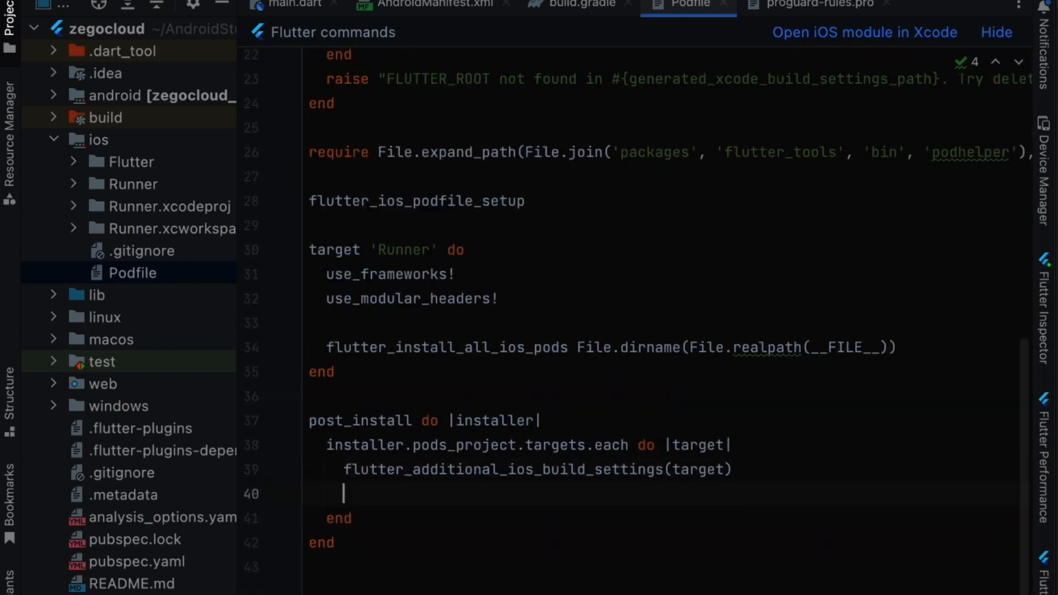
type("target.build_configurations.each do |config|")
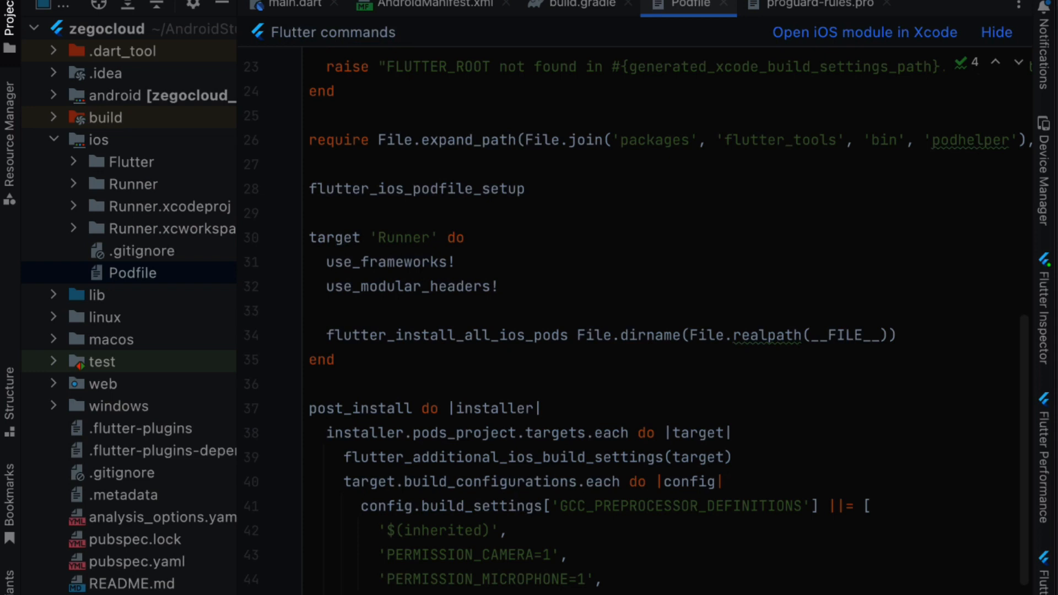
mouse_move(166, 222)
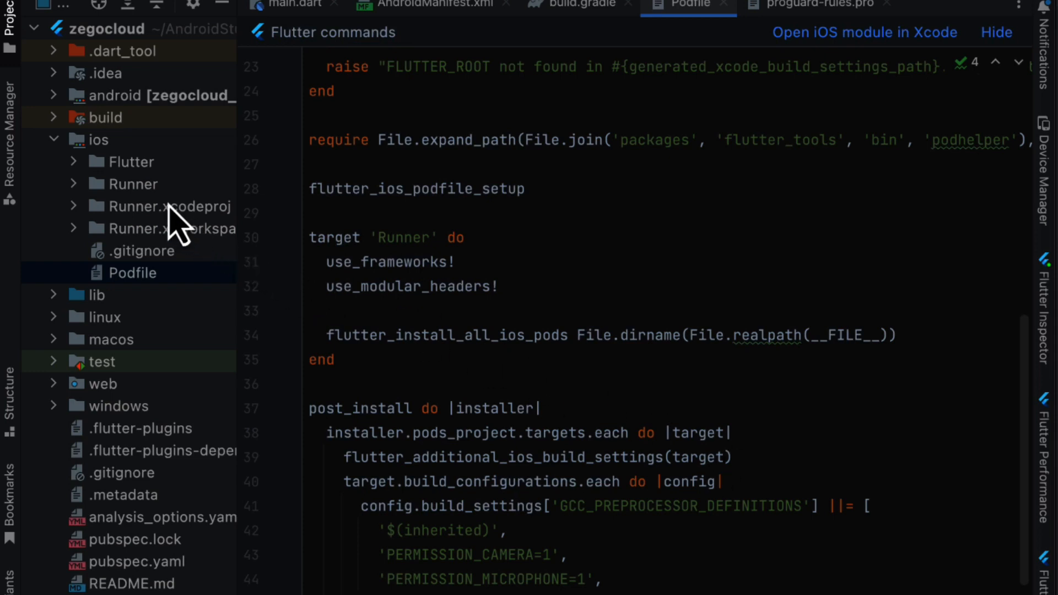
Bring up ios/Runner/Info.plist to add NSCameraUsageDescription and NSMicrophoneUsageDescription strings.
left_click(74, 183)
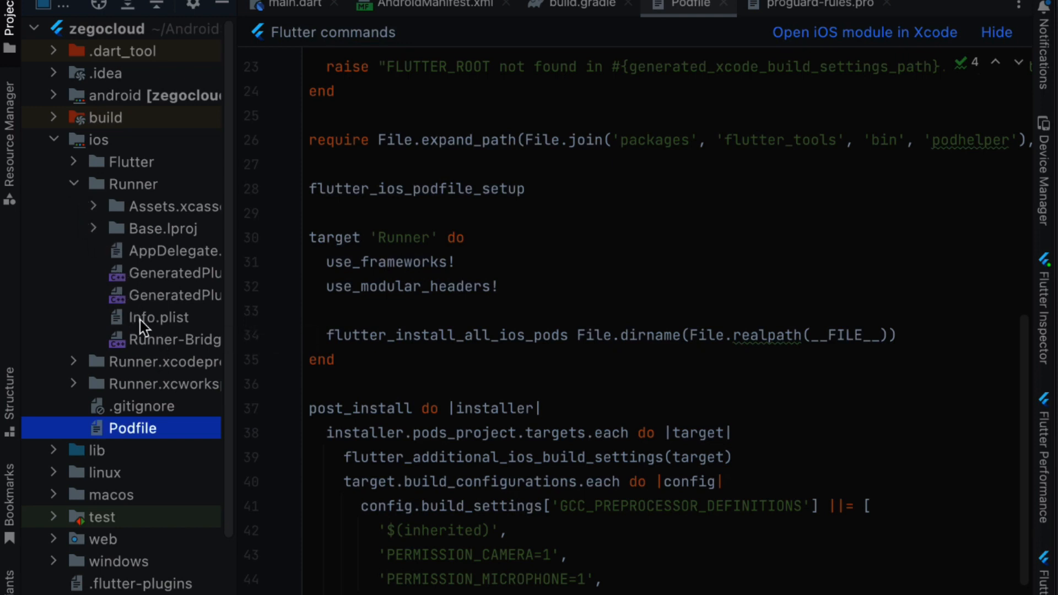
double_click(158, 318)
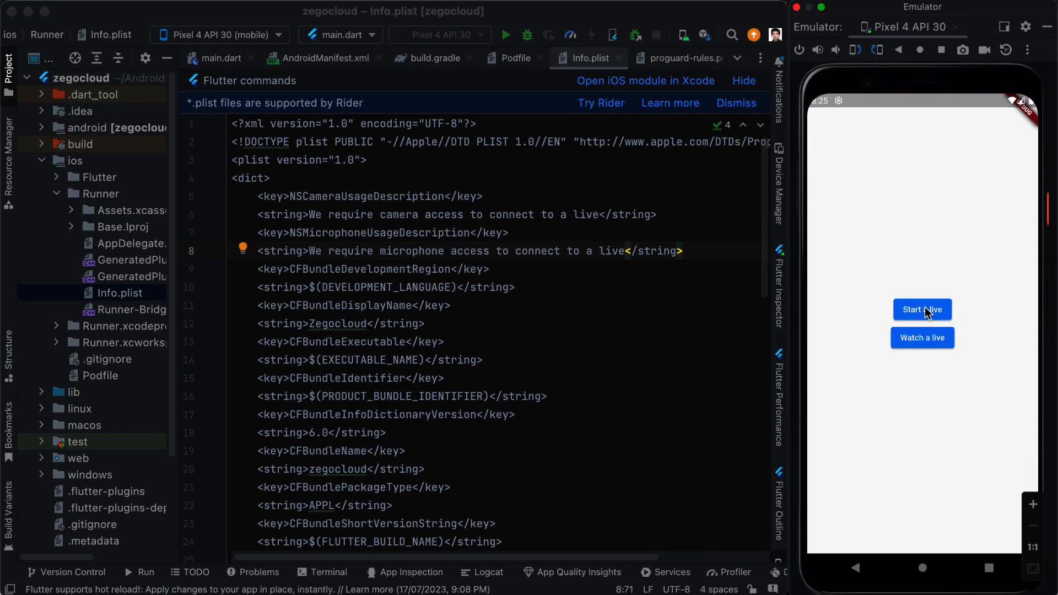
Go live as host from the emulator's camera preview and focus the 'Say something' chat field.
left_click(921, 308)
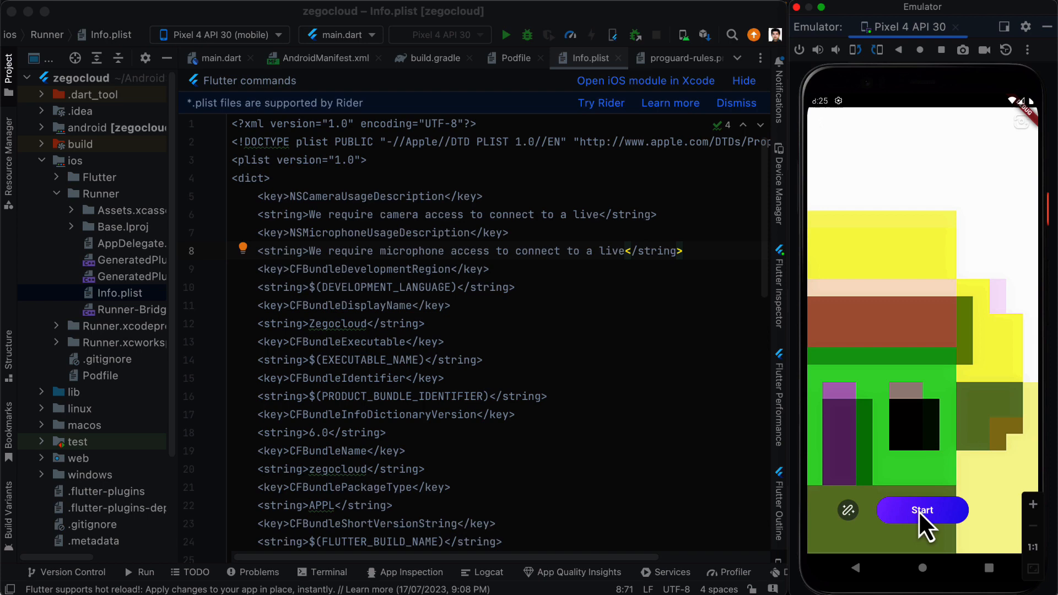
left_click(922, 509)
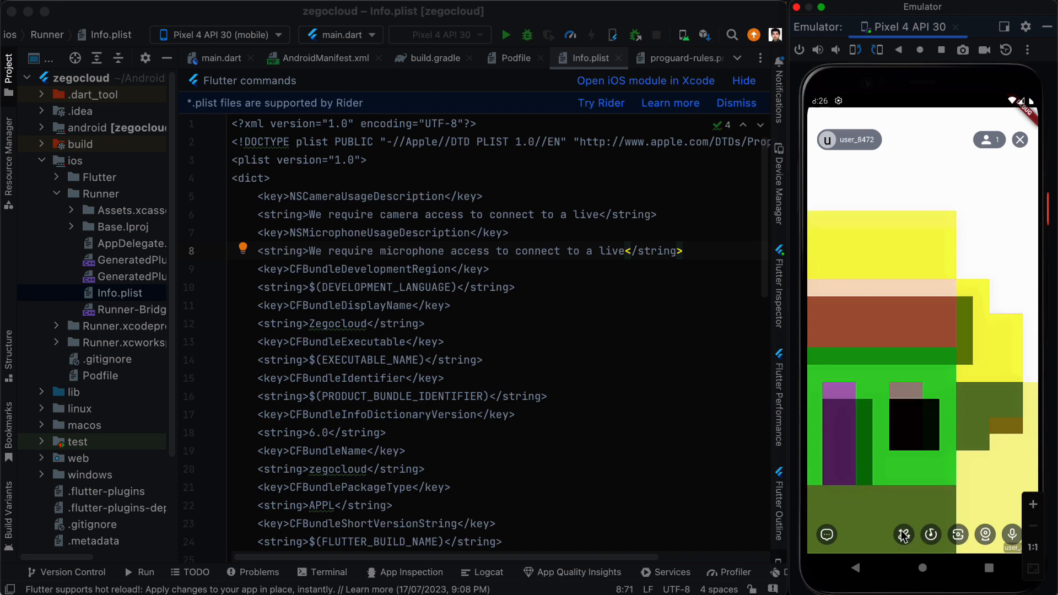
left_click(903, 534)
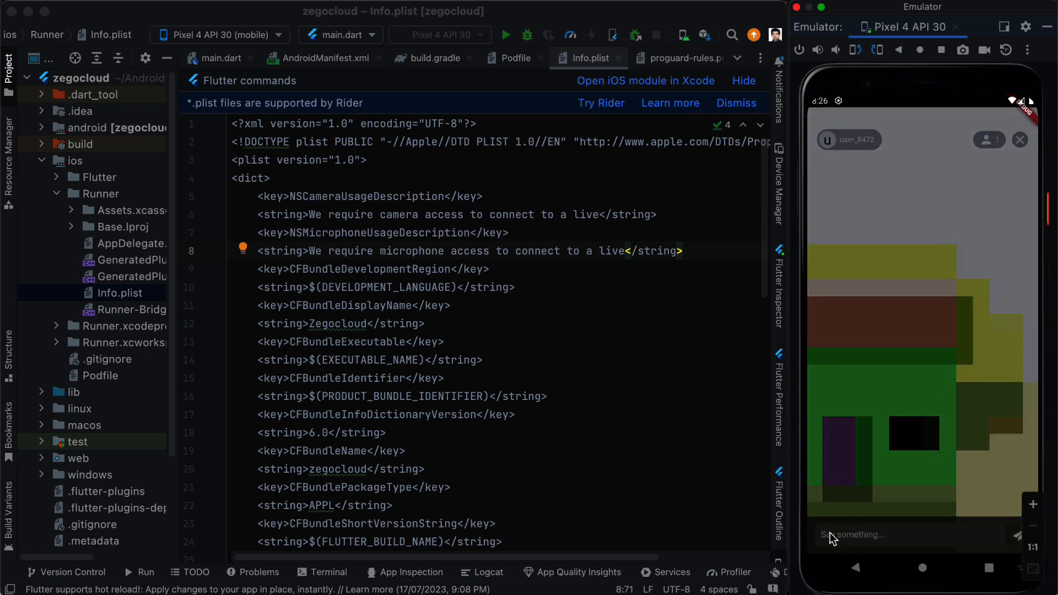
left_click(870, 534)
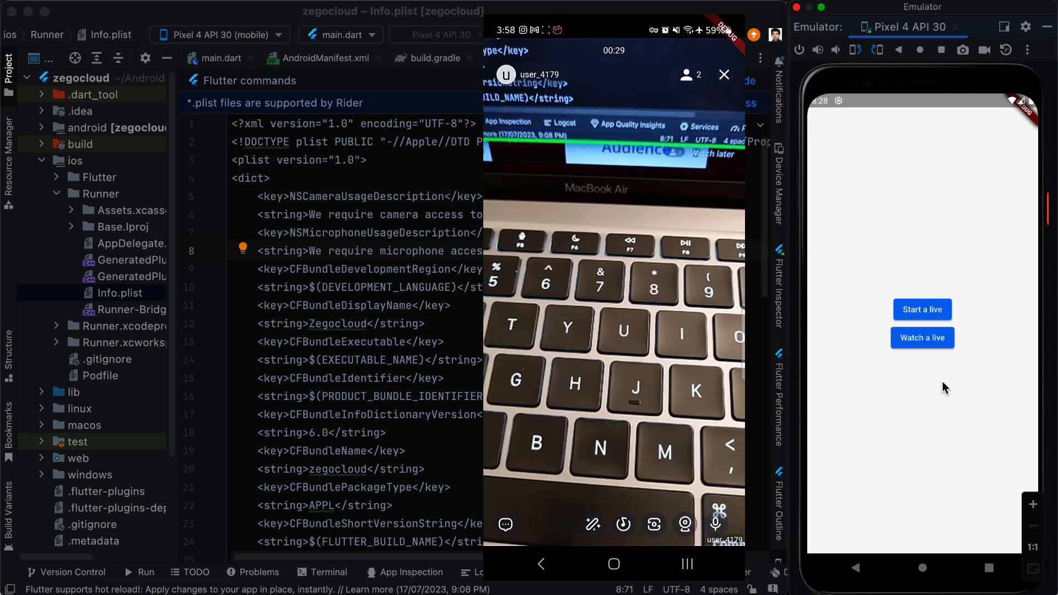
mouse_move(929, 363)
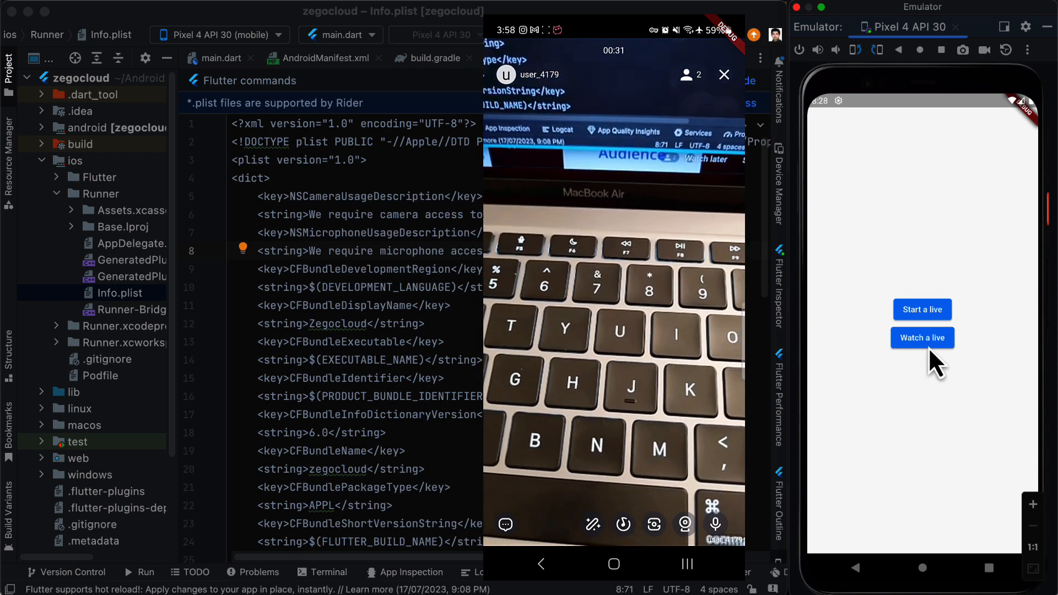
Join the phone's live stream from the emulator via 'Watch a live' as audience.
left_click(922, 339)
type("hi")
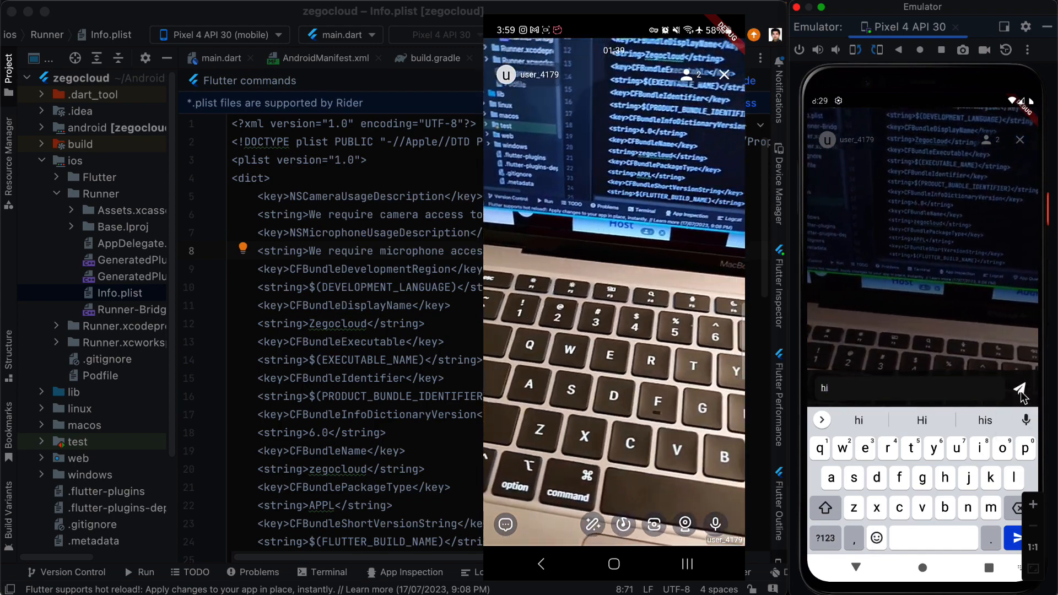
Send 'hi' in the live chat, then stop the phone host's stream leaving 'No host is online.'.
left_click(1019, 388)
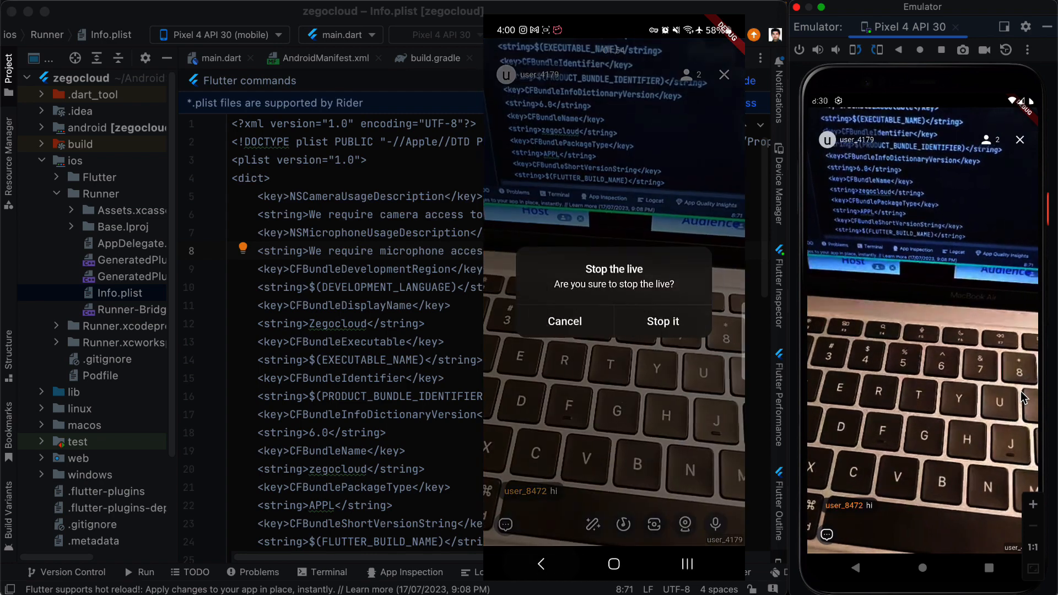
left_click(662, 321)
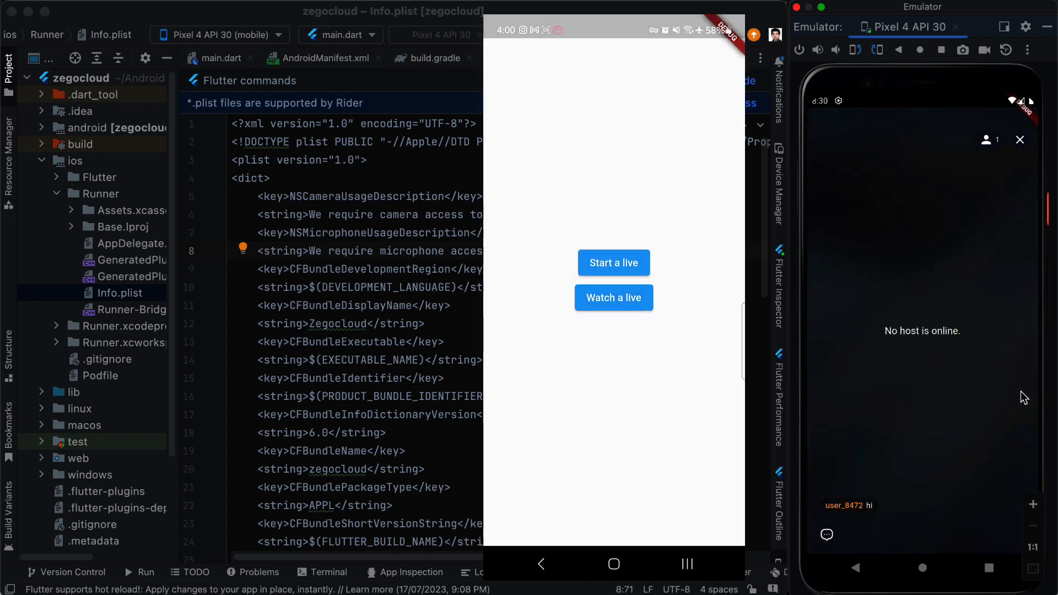